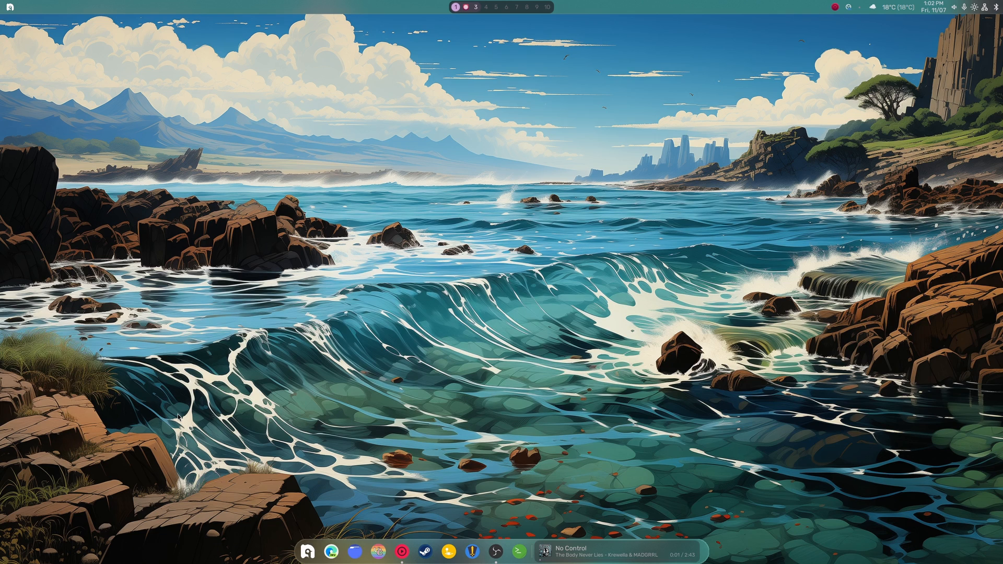
{"action": "mouse_move", "coordinate": [562, 141]}
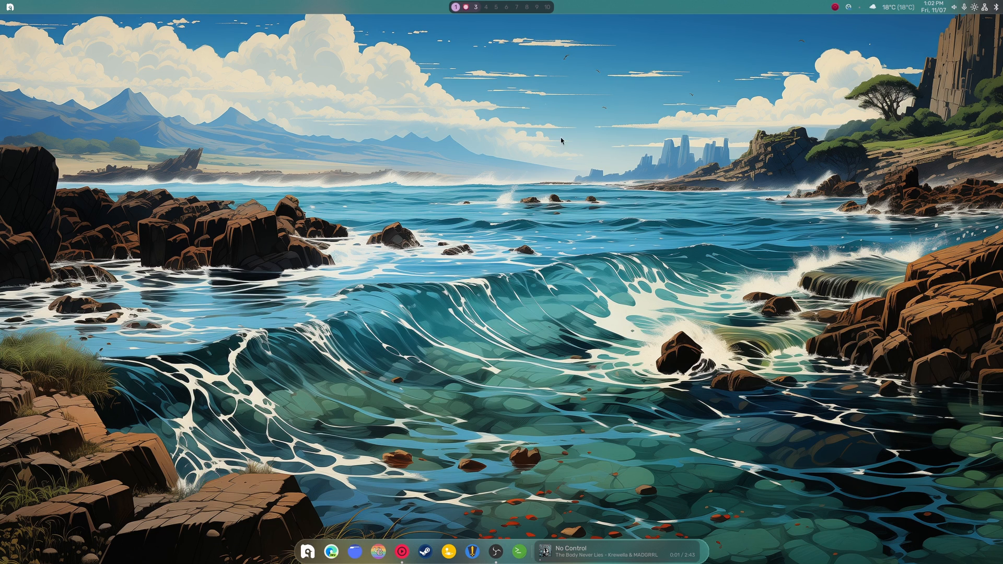
{"action": "mouse_move", "coordinate": [575, 228]}
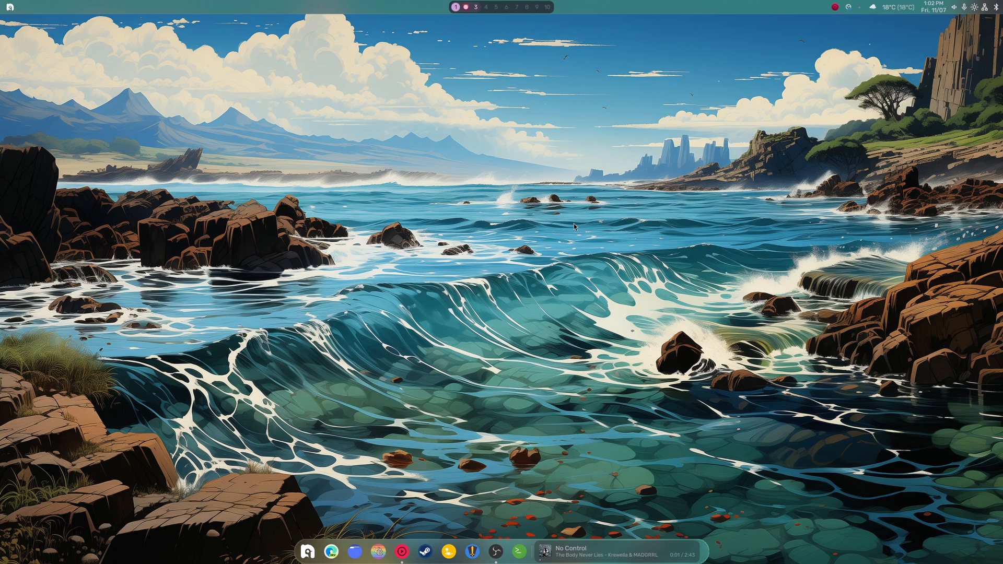
{"action": "mouse_move", "coordinate": [997, 19]}
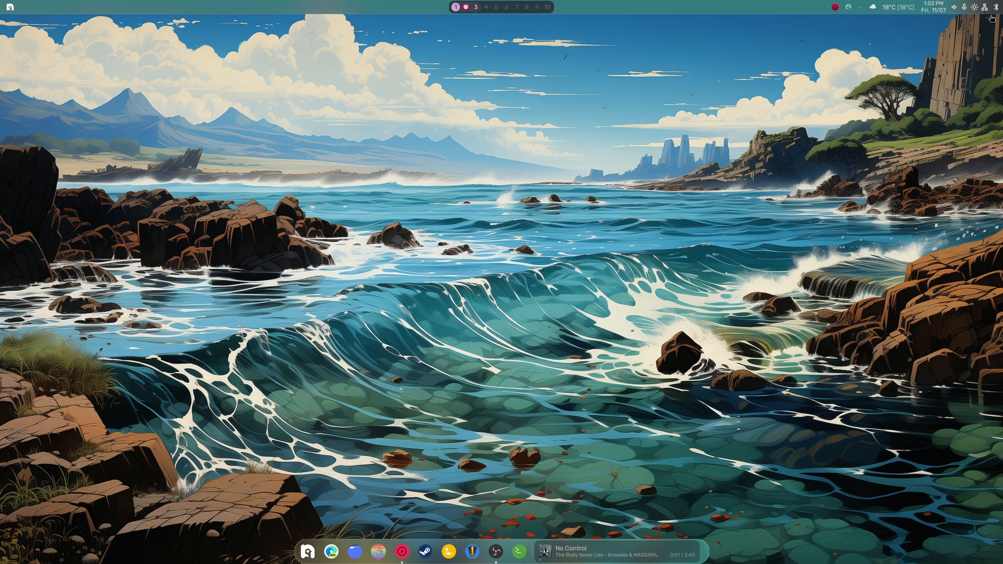
Step: Check the quick-settings panel, then browse the application launcher by scrolling through its apps
{"action": "left_click", "coordinate": [994, 7]}
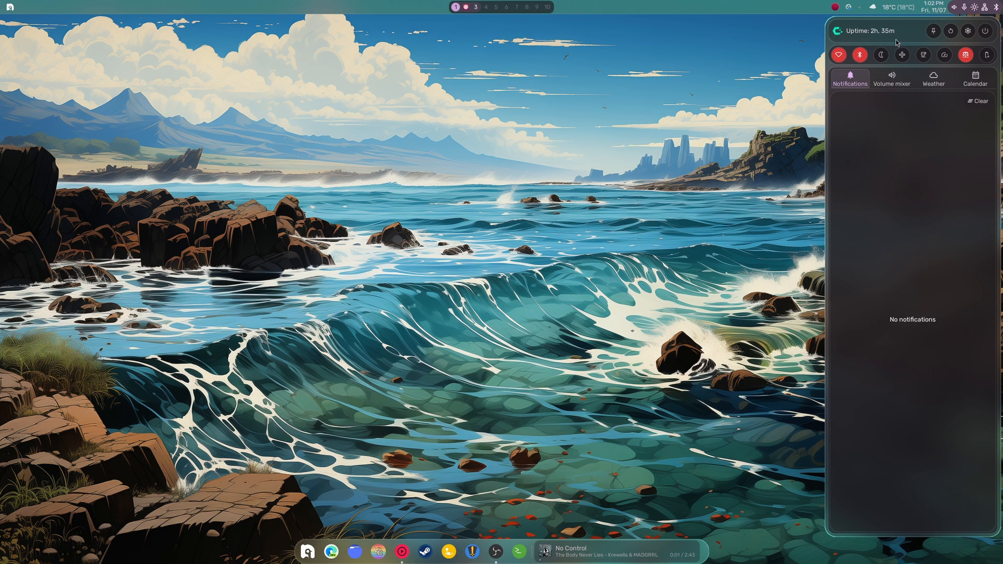
{"action": "mouse_move", "coordinate": [840, 32]}
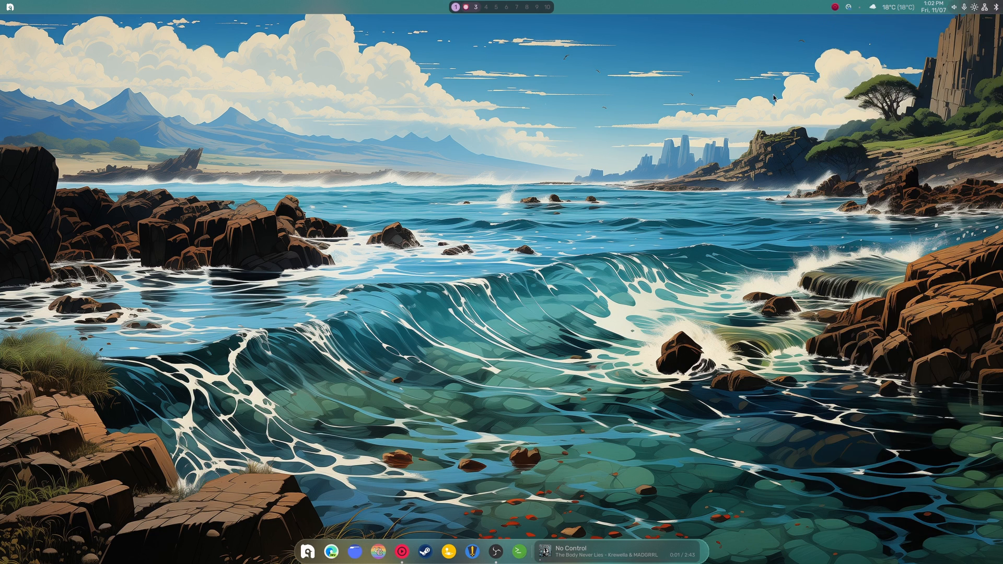
{"action": "mouse_move", "coordinate": [674, 213]}
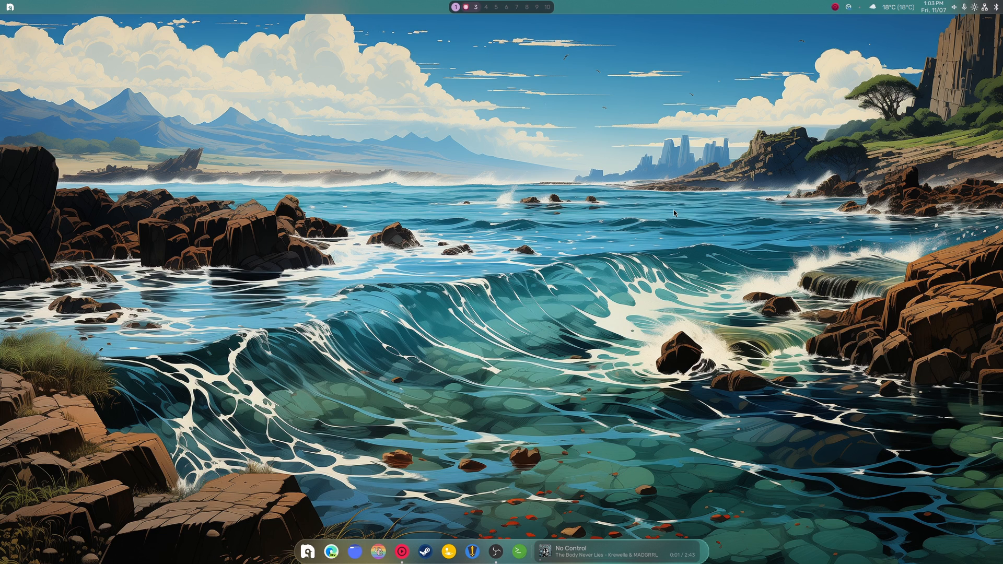
{"action": "mouse_move", "coordinate": [454, 383]}
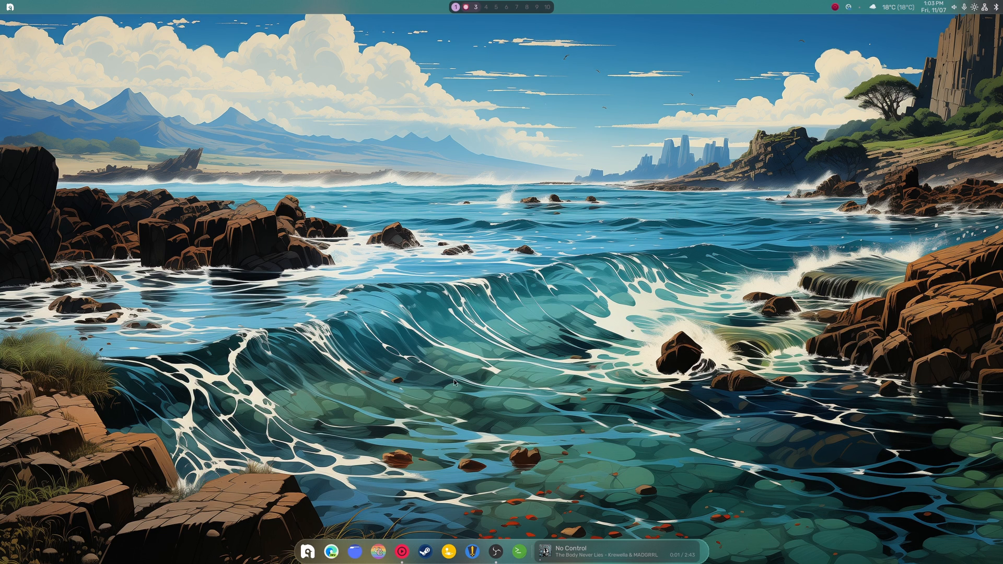
{"action": "left_click", "coordinate": [308, 549]}
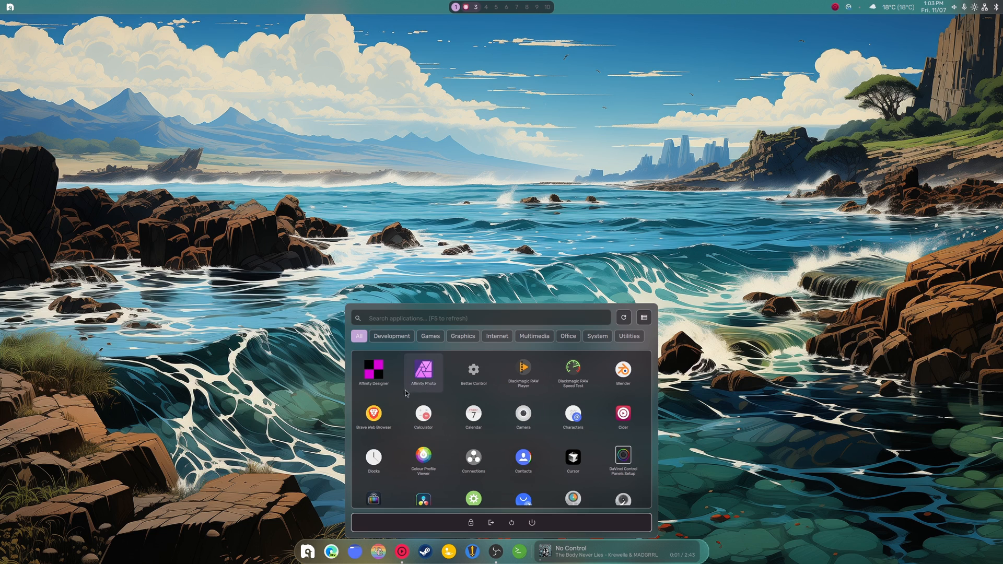
{"action": "mouse_move", "coordinate": [615, 405]}
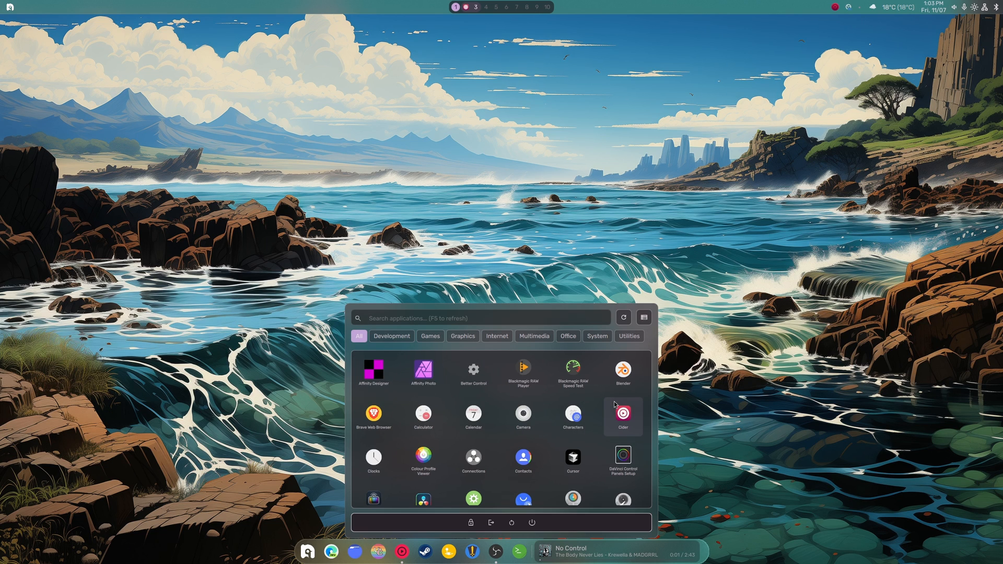
{"action": "scroll", "scroll_direction": "down", "scroll_amount": 3}
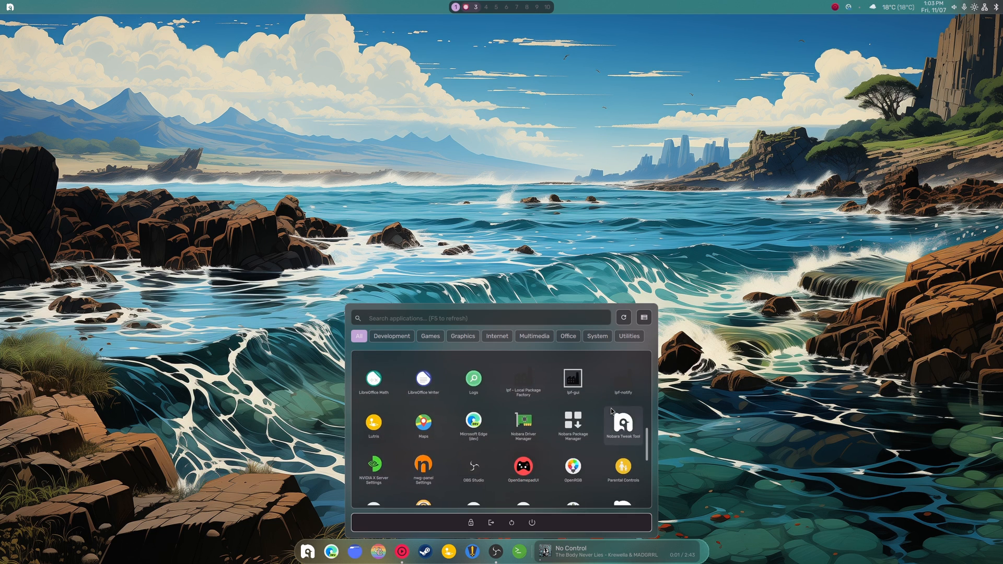
{"action": "scroll", "scroll_direction": "down", "scroll_amount": 3}
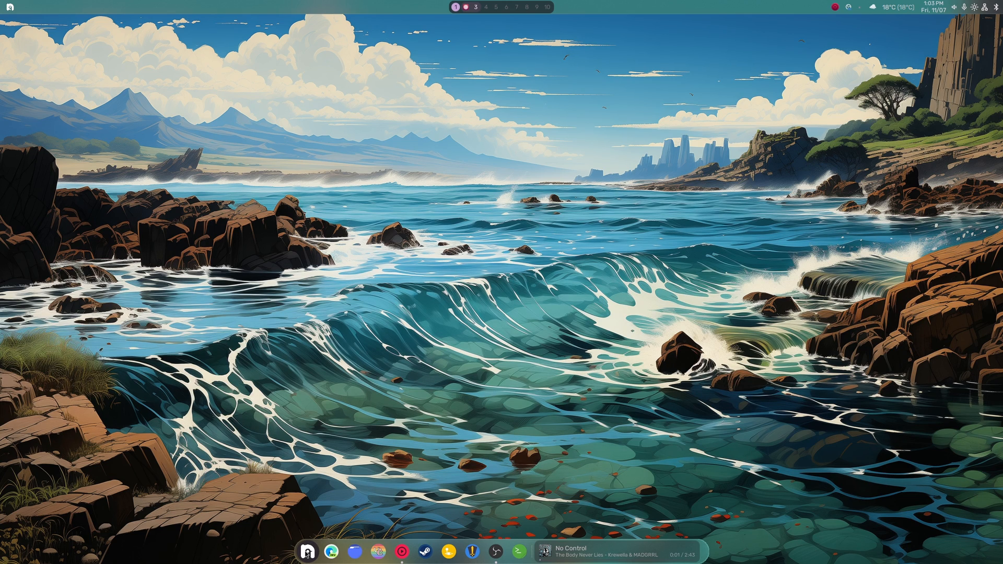
{"action": "mouse_move", "coordinate": [507, 458]}
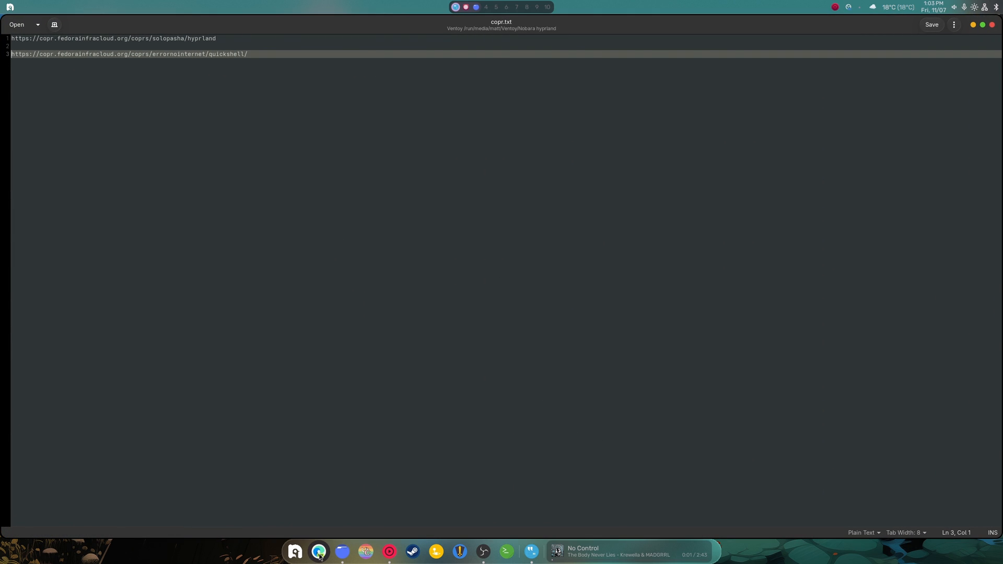
Step: Bring up the errornointernet/quickshell Copr project page in the browser beside the notes
{"action": "left_click", "coordinate": [318, 552]}
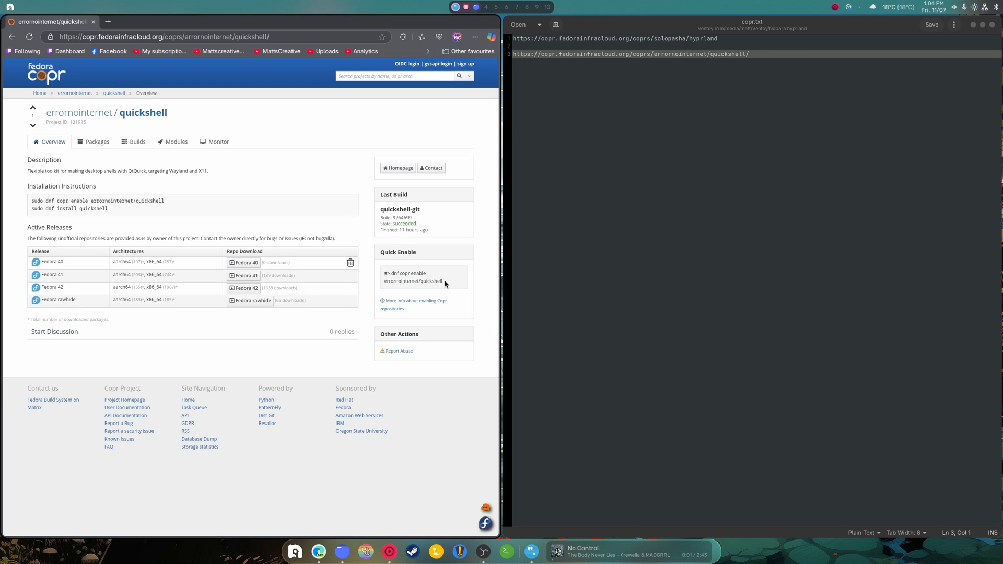
{"action": "mouse_move", "coordinate": [427, 278]}
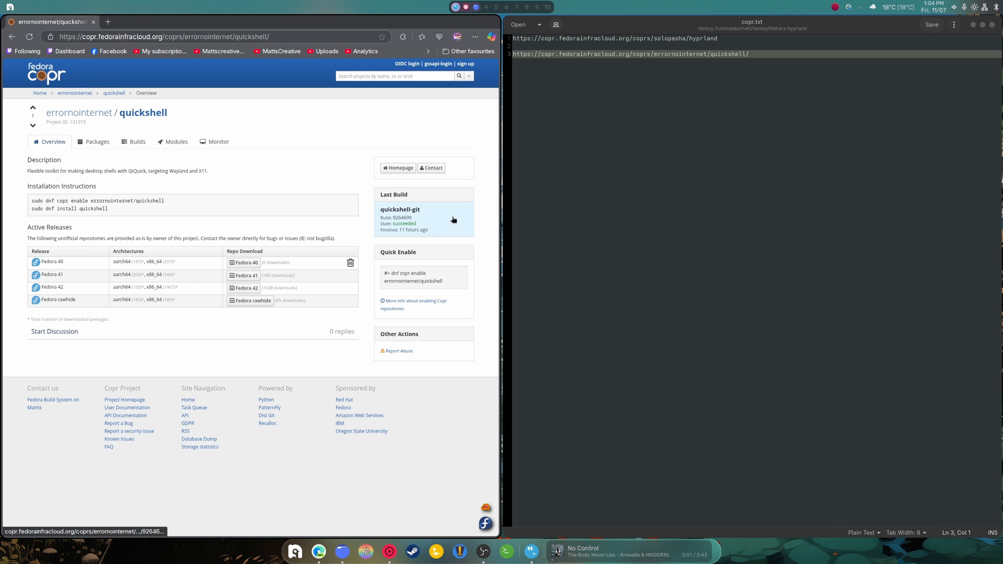
Step: Copy the hyprland repo URL and note the command 'sudo dnf copr enable msmafra/nwg-shell'
{"action": "right_click", "coordinate": [535, 38]}
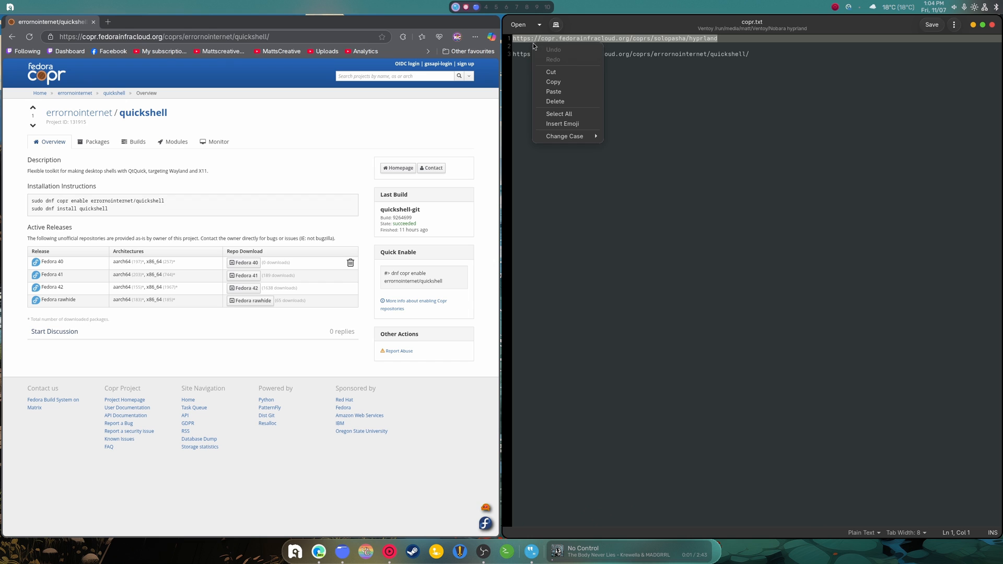
{"action": "left_click", "coordinate": [200, 21]}
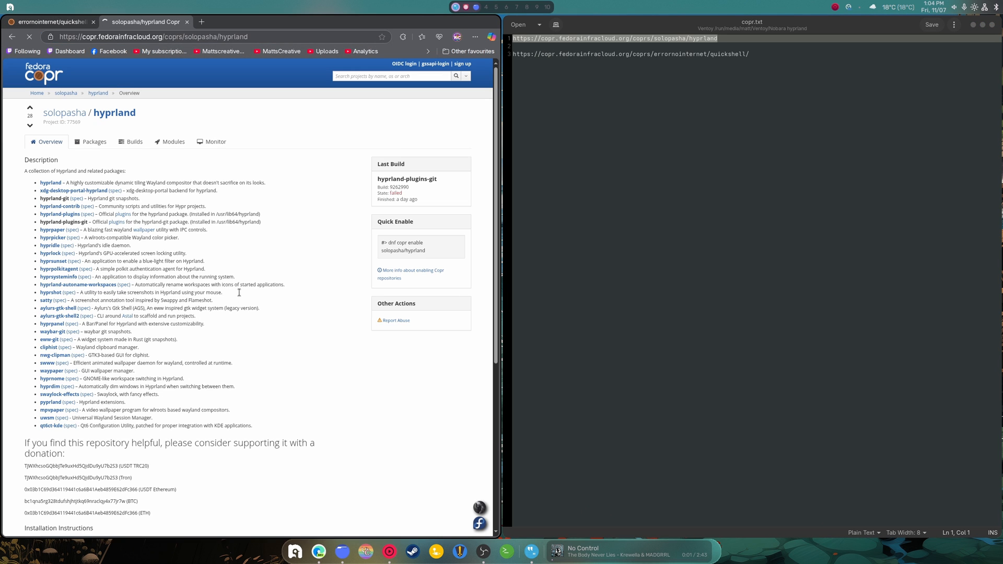
{"action": "scroll", "scroll_direction": "down", "scroll_amount": 3}
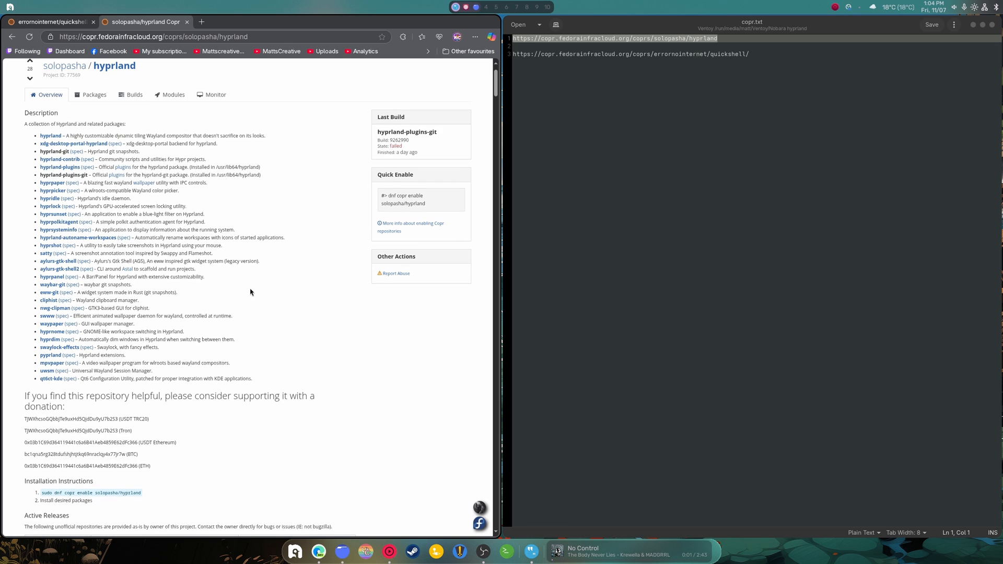
{"action": "mouse_move", "coordinate": [257, 291]}
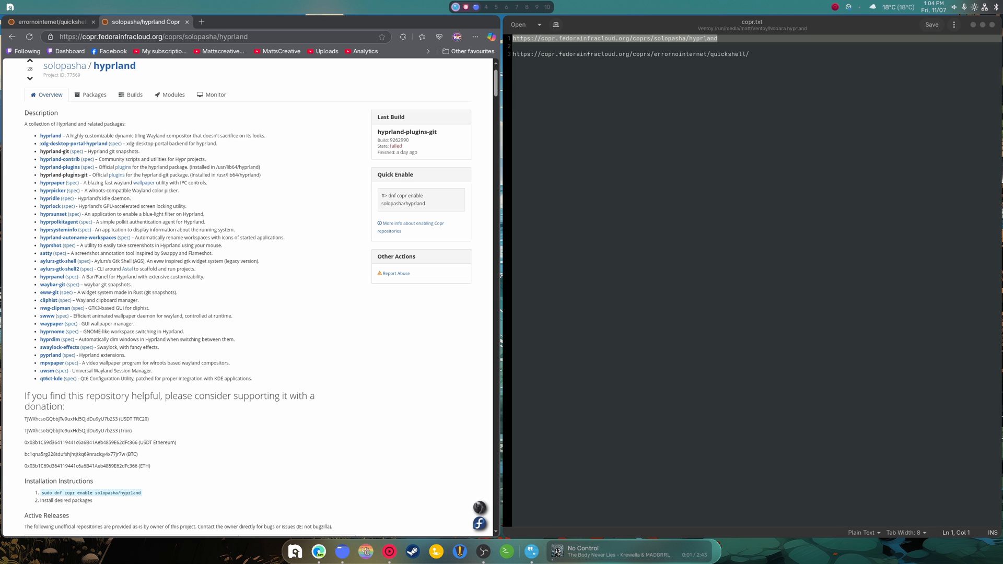
{"action": "type", "text": "sudo  dnf copr enable msmafra/nwg-shell"}
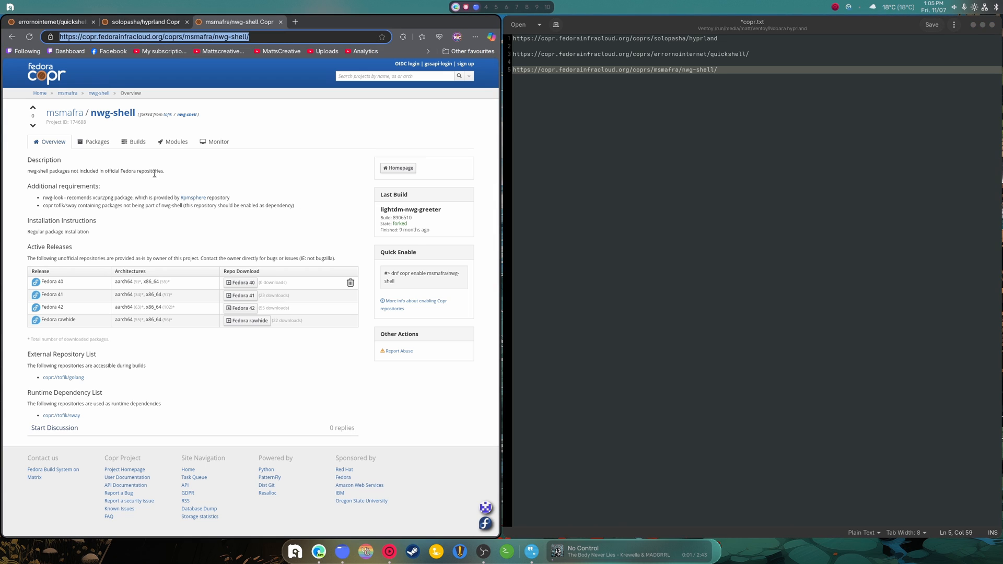
Step: View the msmafra/nwg-shell project's Packages listing of nwg packages
{"action": "left_click", "coordinate": [98, 142]}
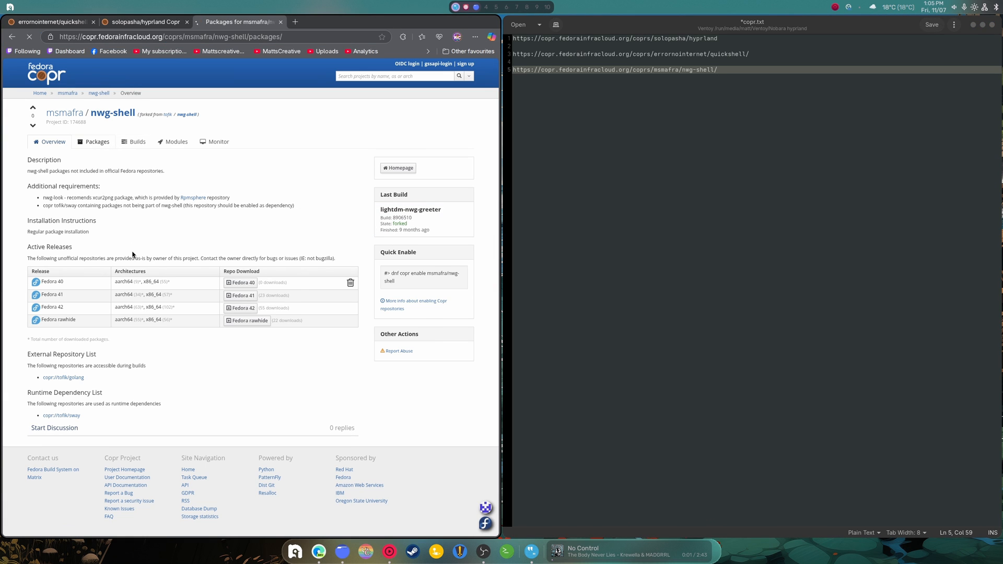
{"action": "left_click", "coordinate": [97, 142]}
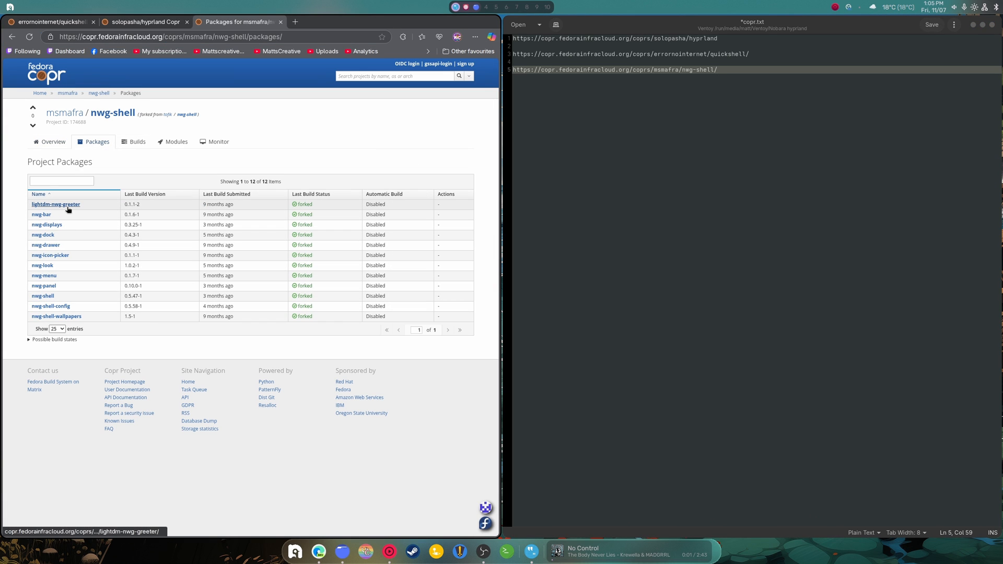
{"action": "mouse_move", "coordinate": [58, 228]}
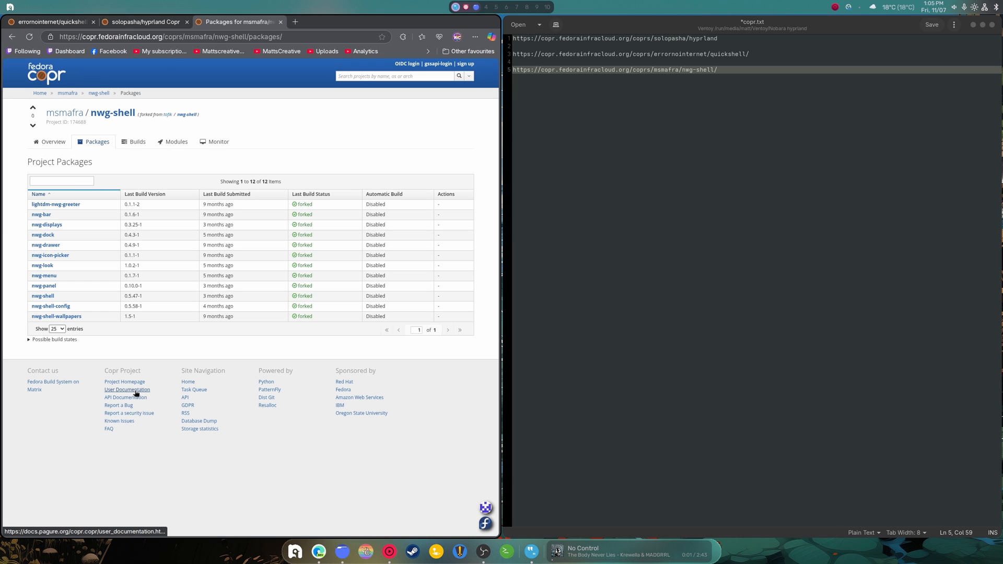
{"action": "mouse_move", "coordinate": [123, 391]}
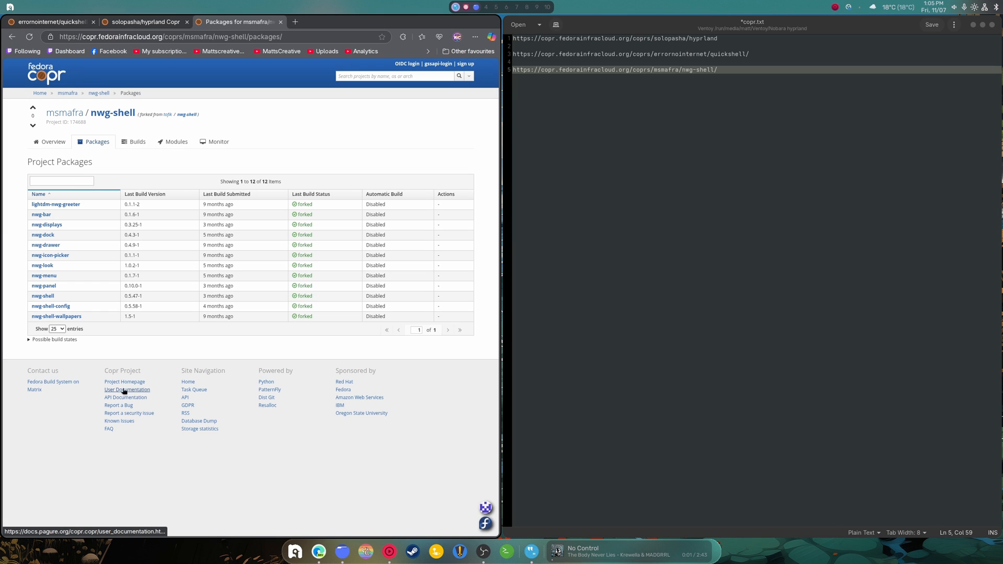
{"action": "mouse_move", "coordinate": [312, 357]}
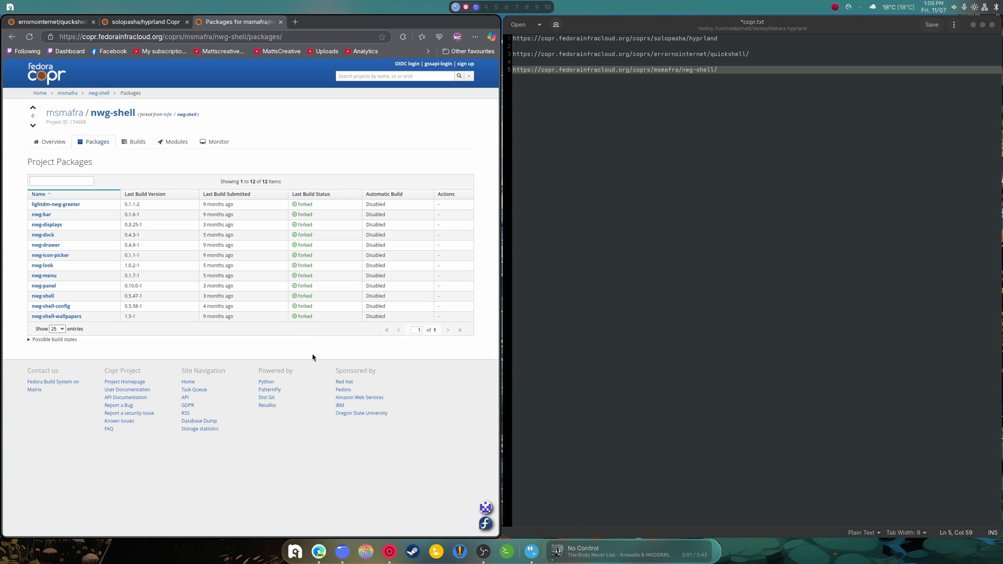
{"action": "mouse_move", "coordinate": [43, 235]}
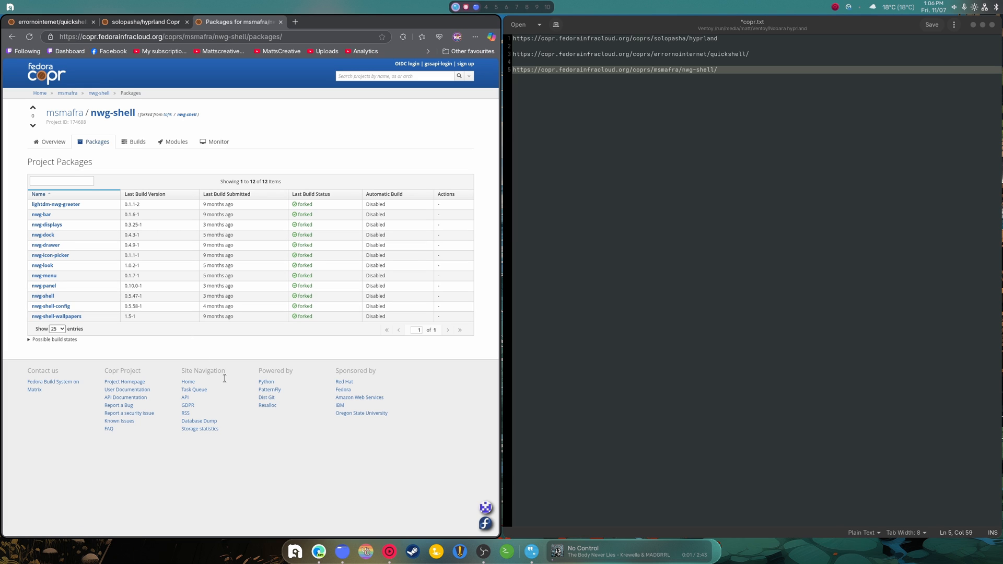
{"action": "mouse_move", "coordinate": [656, 199]}
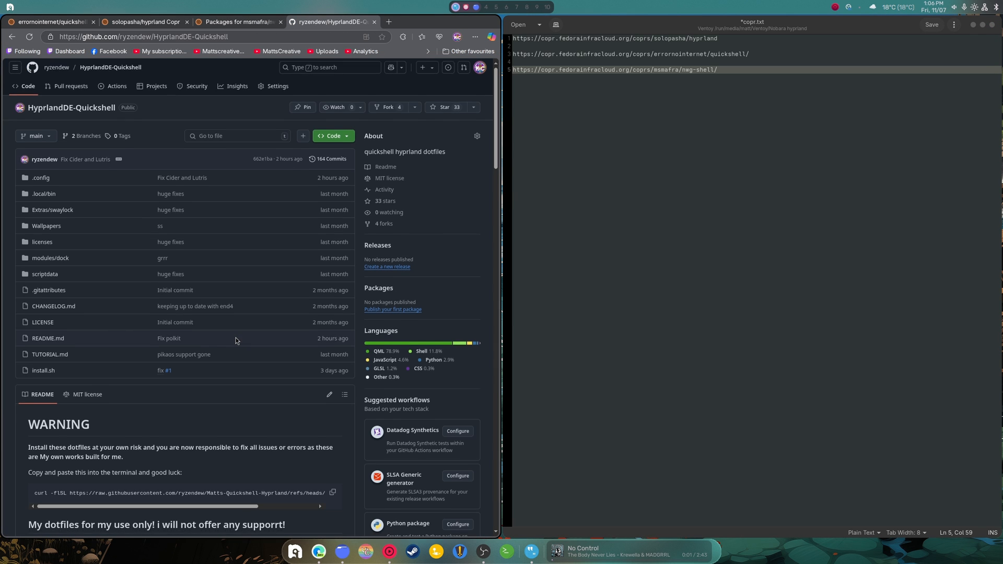
Step: Add the line 'sudo dnf in lxpolkit hyprpolkitagent' using package names from the README
{"action": "scroll", "scroll_direction": "down", "scroll_amount": 3}
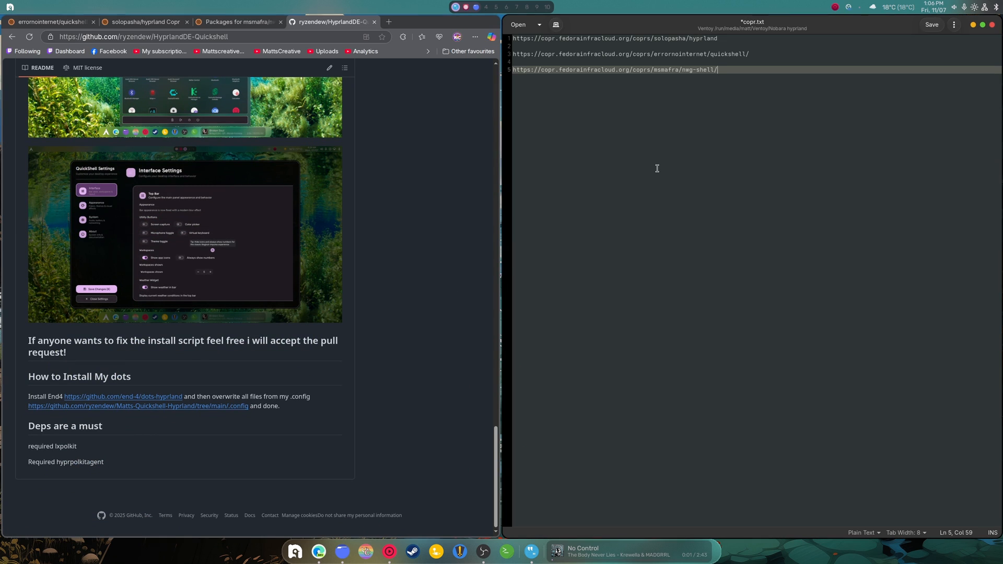
{"action": "type", "text": "sudo"}
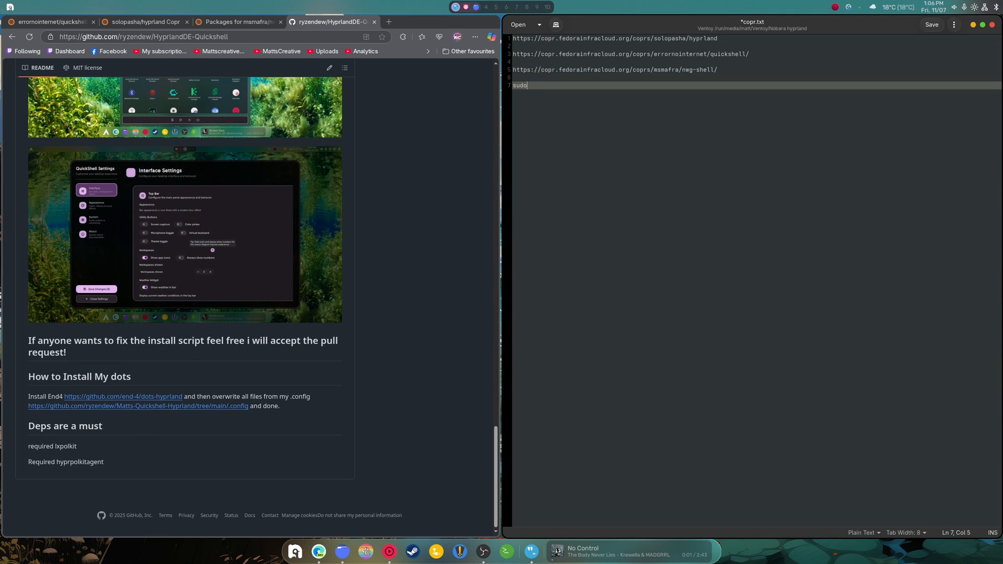
{"action": "type", "text": "dnf in"}
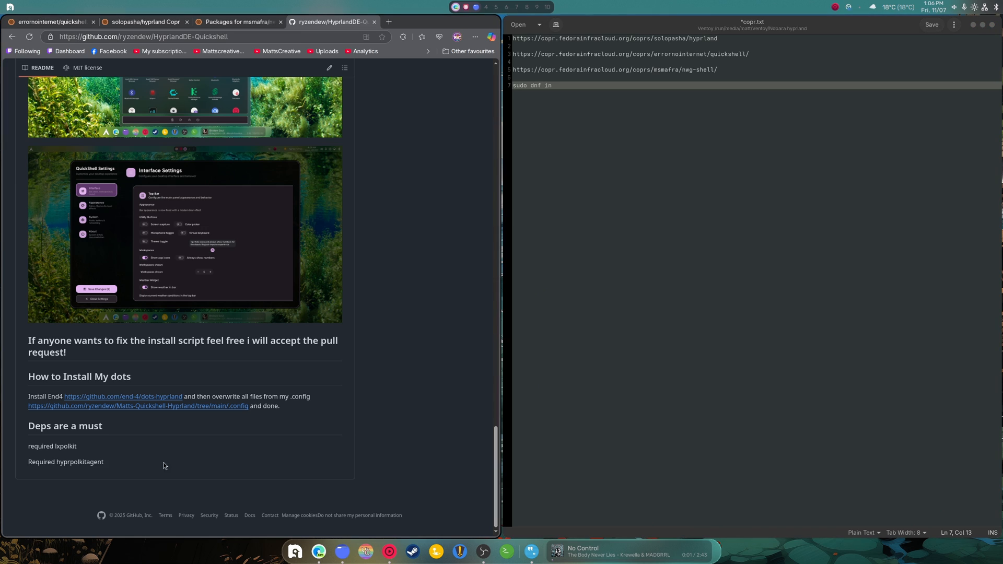
{"action": "double_click", "coordinate": [64, 447]}
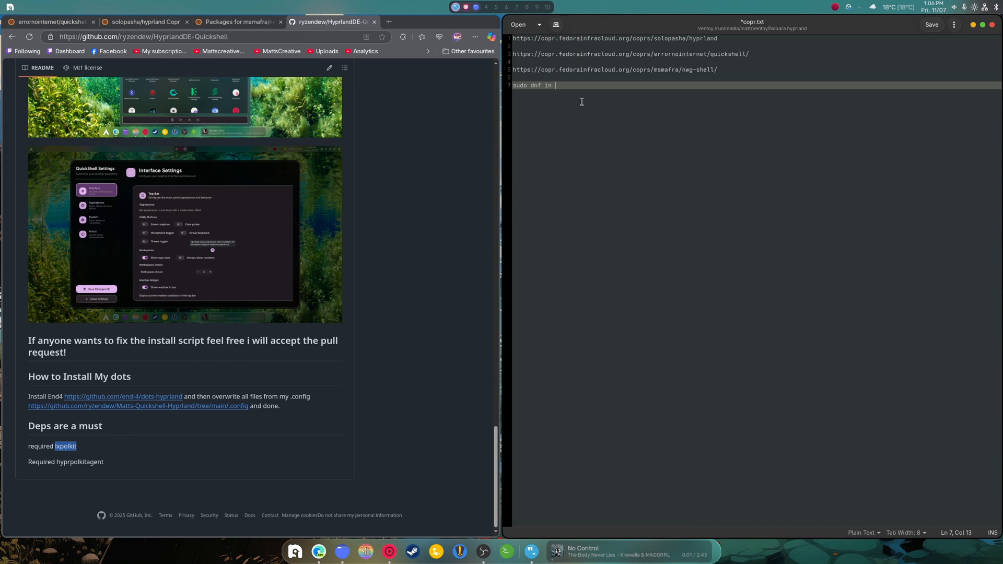
{"action": "type", "text": "lxpolkit"}
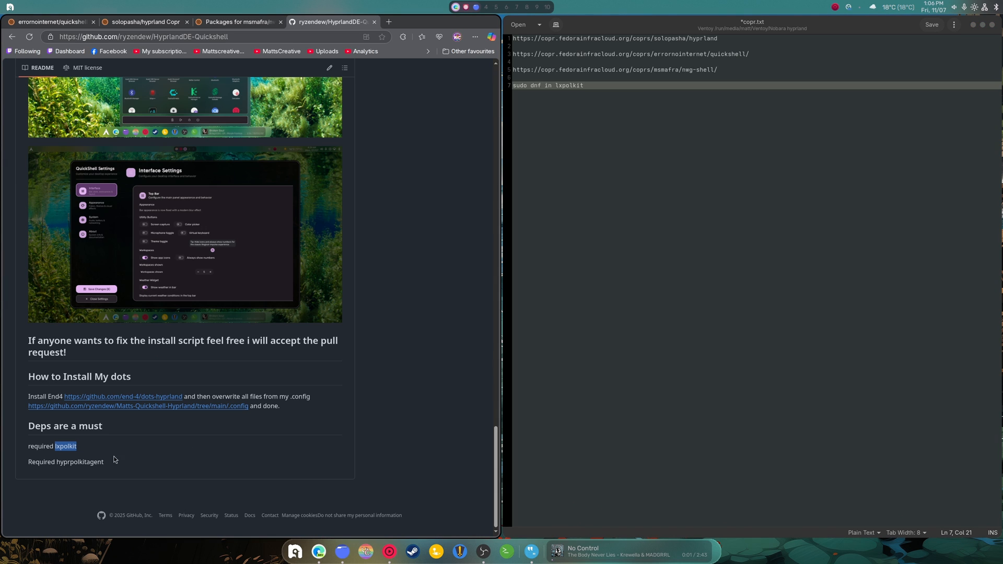
{"action": "double_click", "coordinate": [81, 462]}
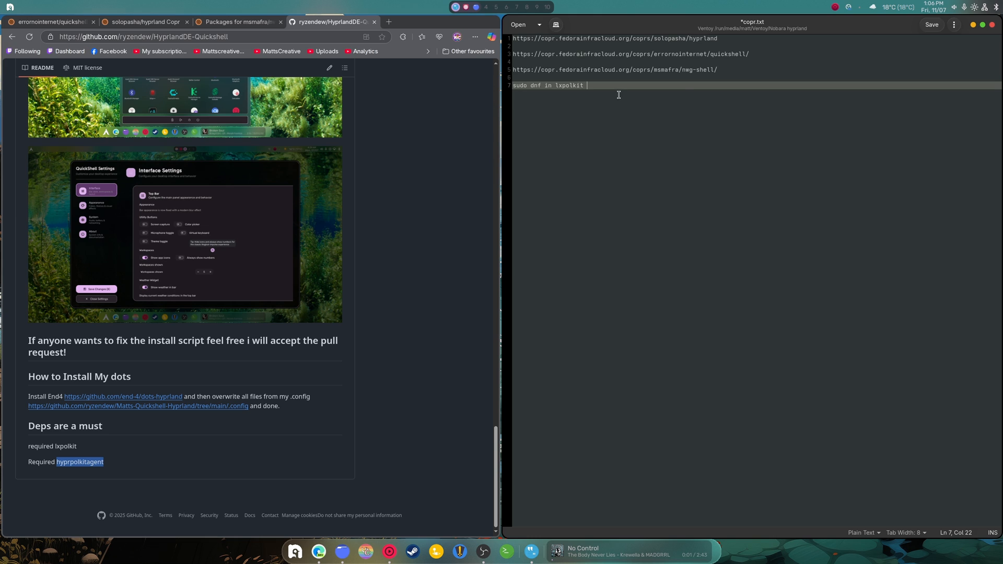
{"action": "type", "text": "hyprpolkitagent"}
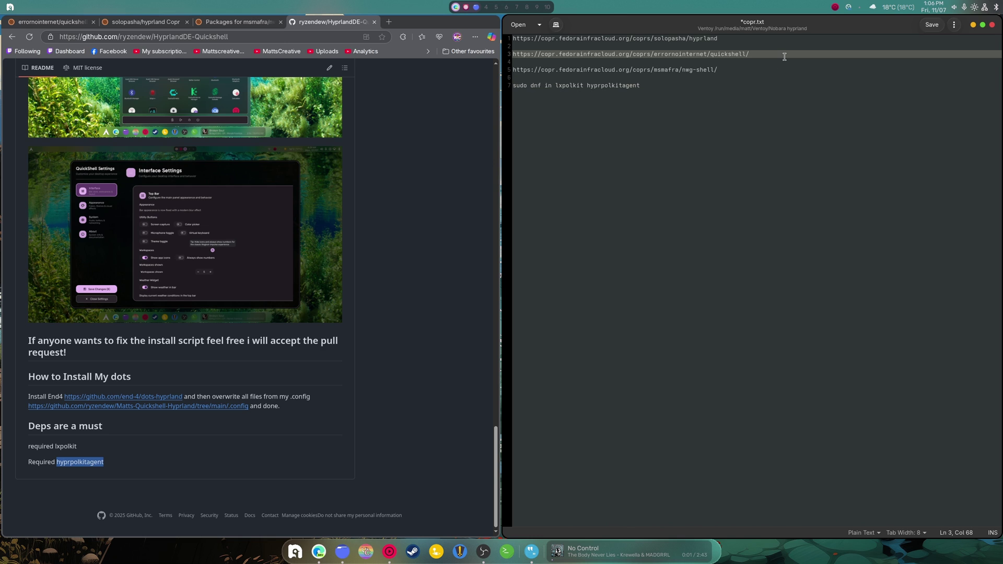
Step: Start '< sudo' after the quickshell URL and place the cursor after the hyprland repo URL
{"action": "type", "text": "<"}
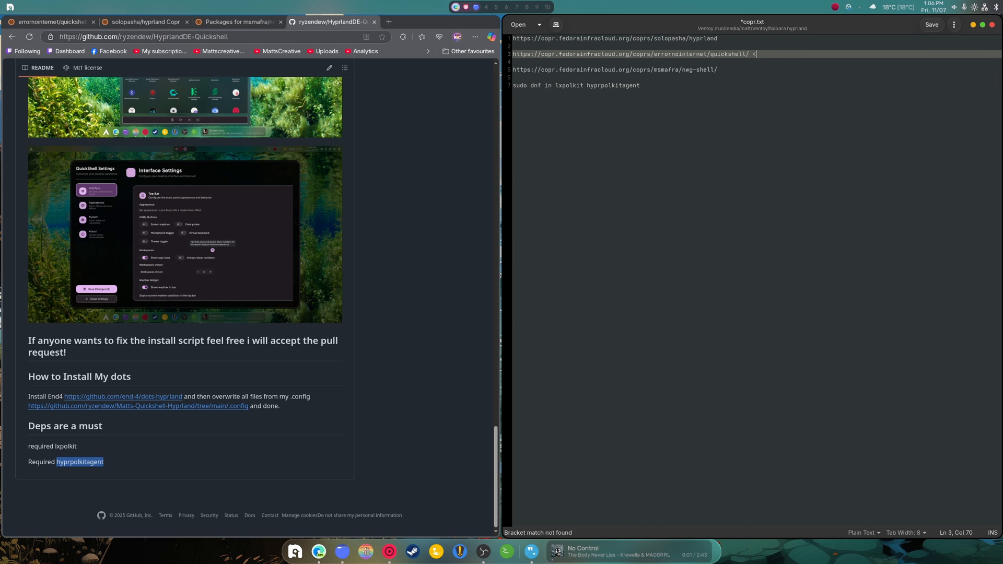
{"action": "type", "text": "sudo dnf in quickshell"}
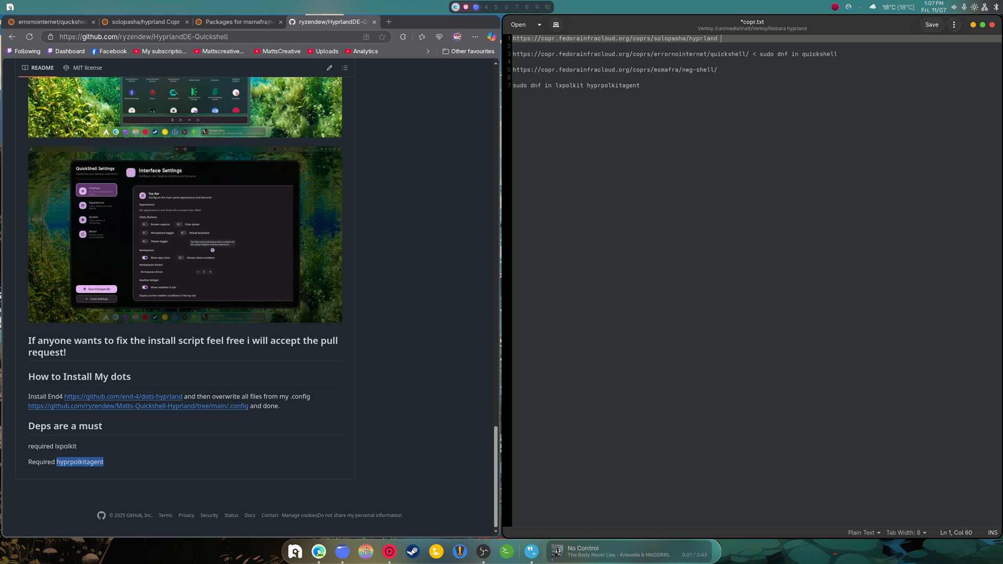
{"action": "left_click", "coordinate": [141, 21]}
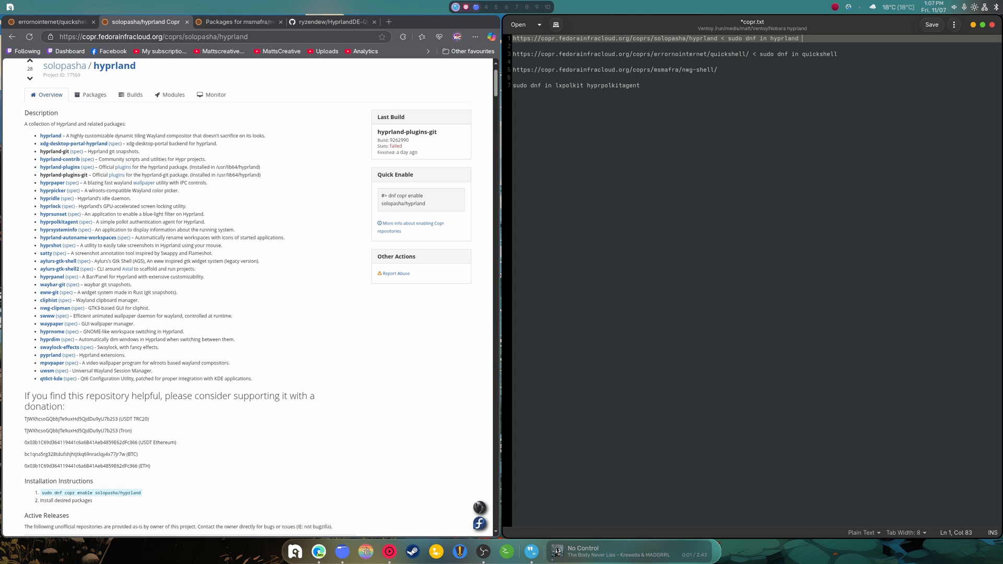
Step: Append hyprpaper, hyprpicker, hypridle and hyprlock to the hyprland install command
{"action": "type", "text": "hyprpape"}
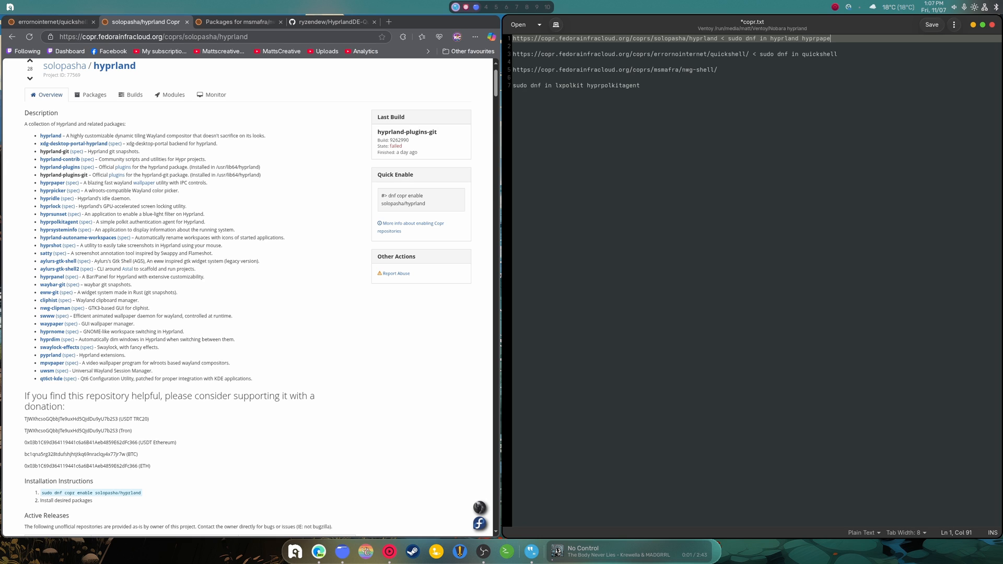
{"action": "type", "text": "r"}
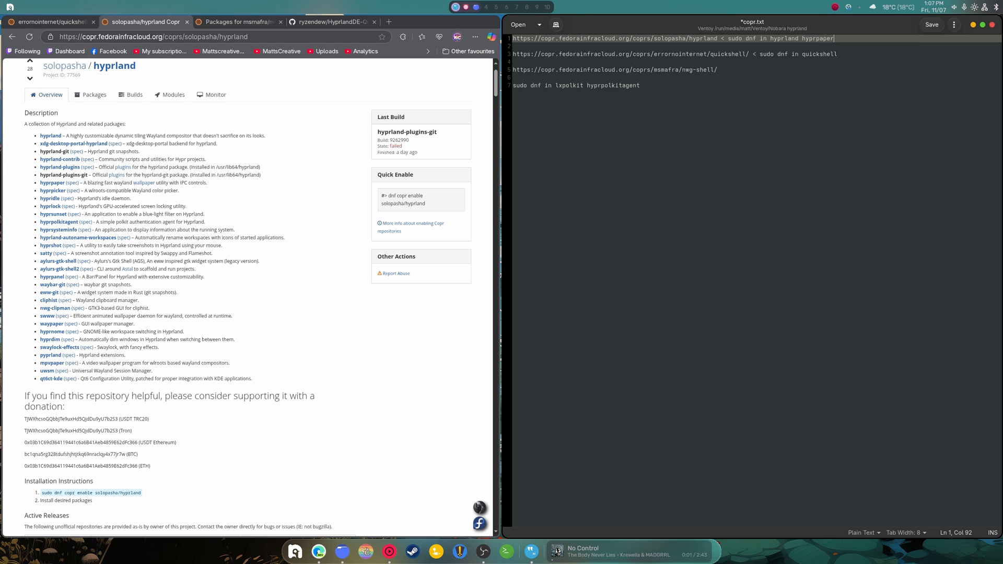
{"action": "type", "text": "hyrpciker"}
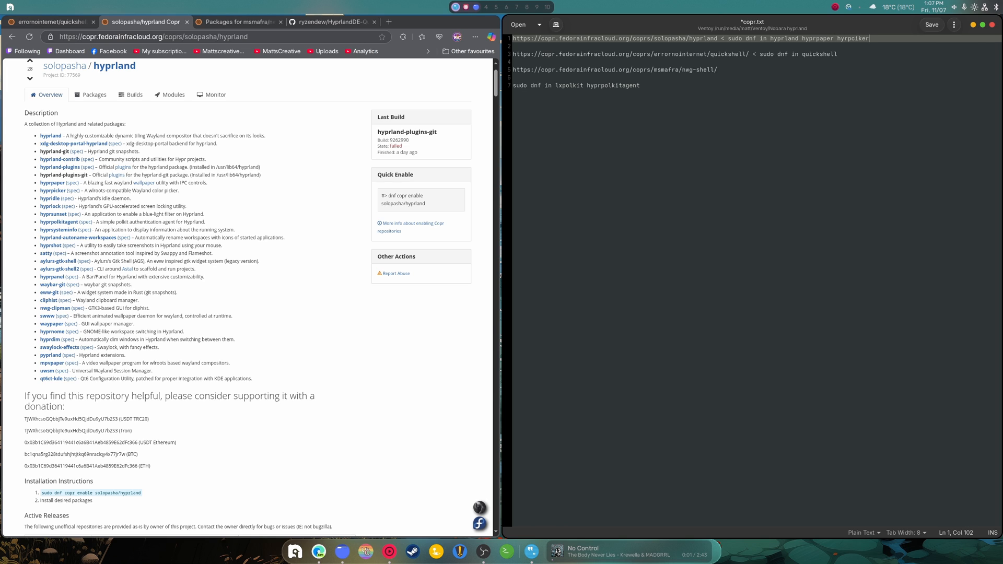
{"action": "key", "text": "BackSpace"}
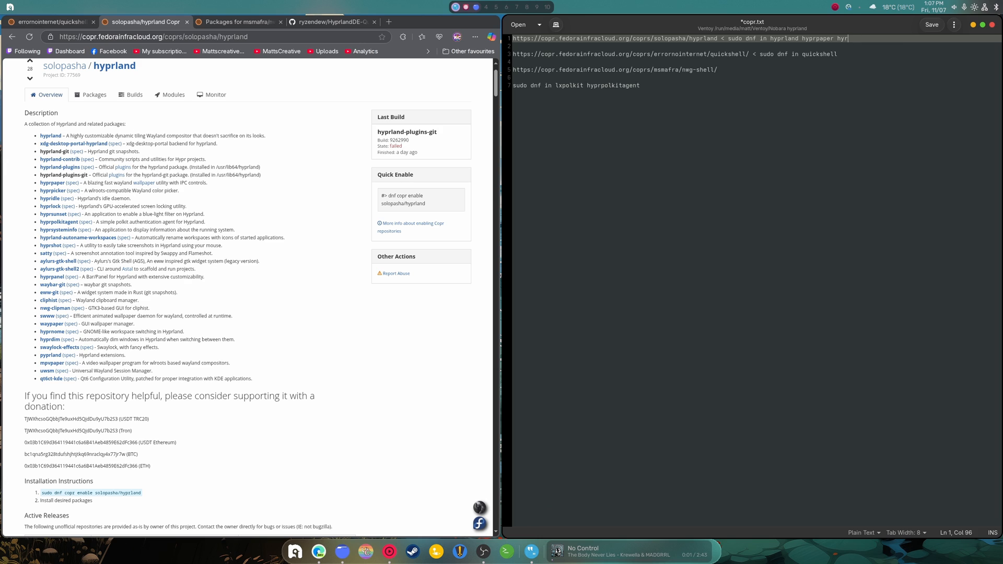
{"action": "type", "text": "hyprpicke"}
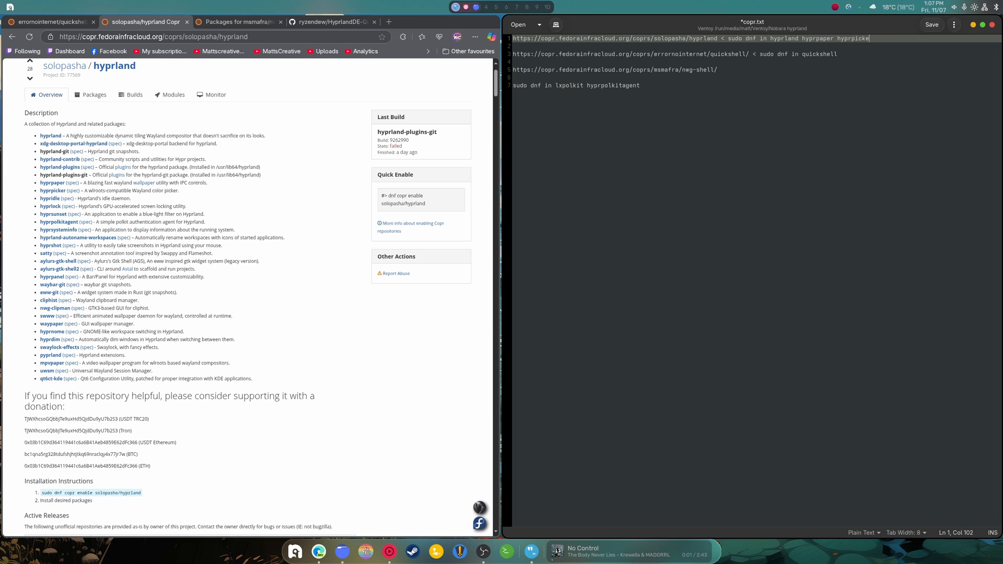
{"action": "type", "text": "hypridle"}
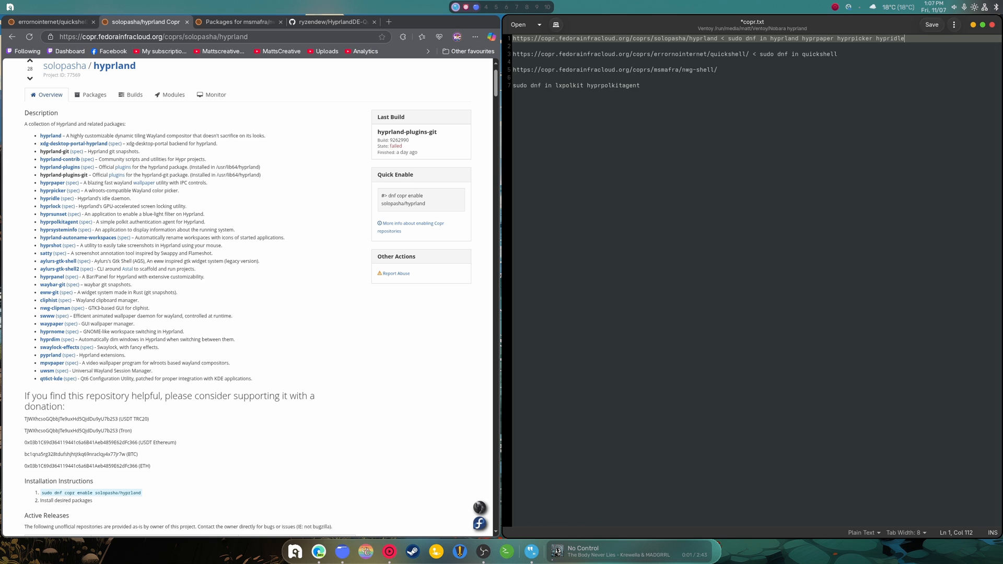
{"action": "type", "text": "hyprlock"}
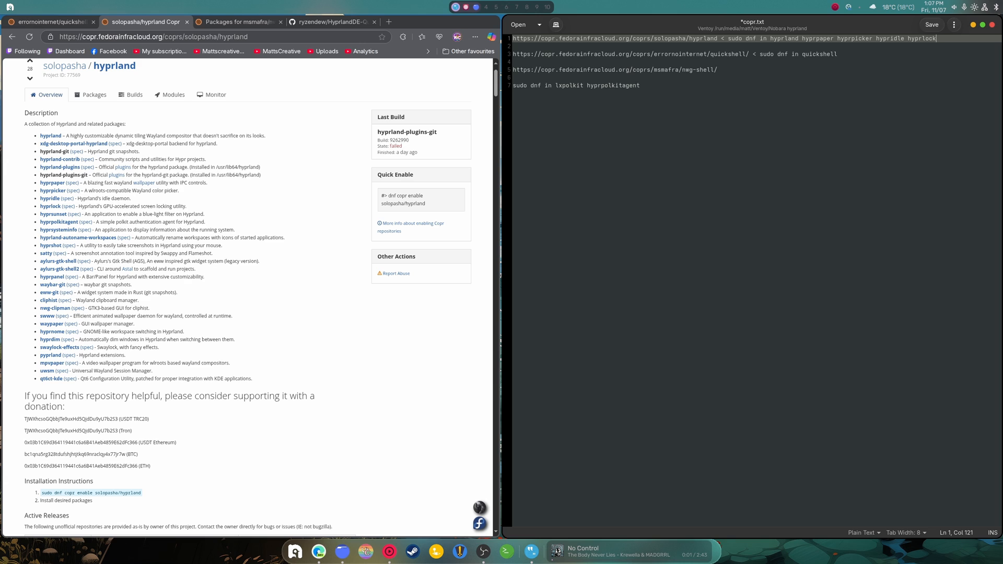
Step: Add hyprpolkitagent copied from the notes and start adding swww to the install line
{"action": "double_click", "coordinate": [628, 85]}
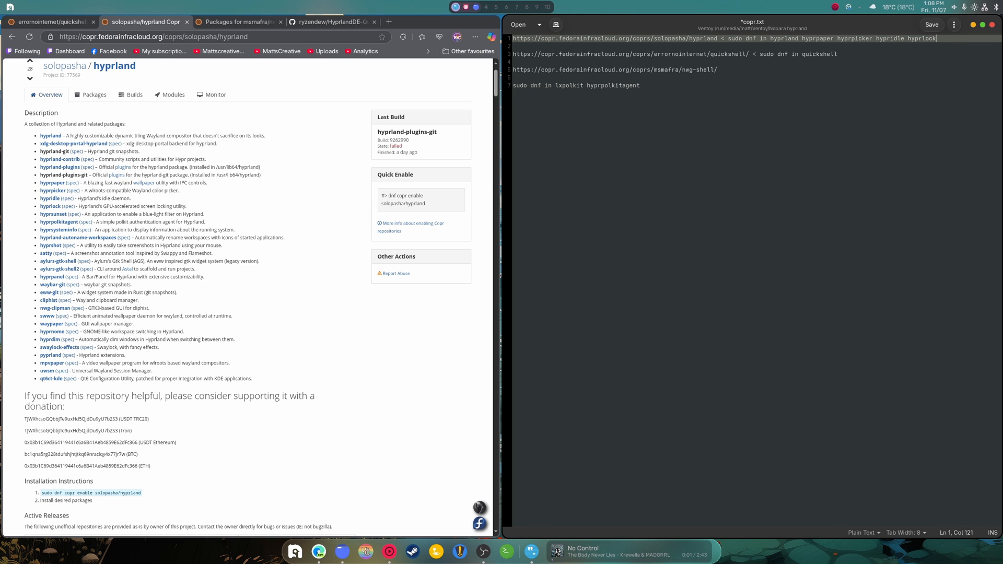
{"action": "type", "text": "hyprpolkitagent"}
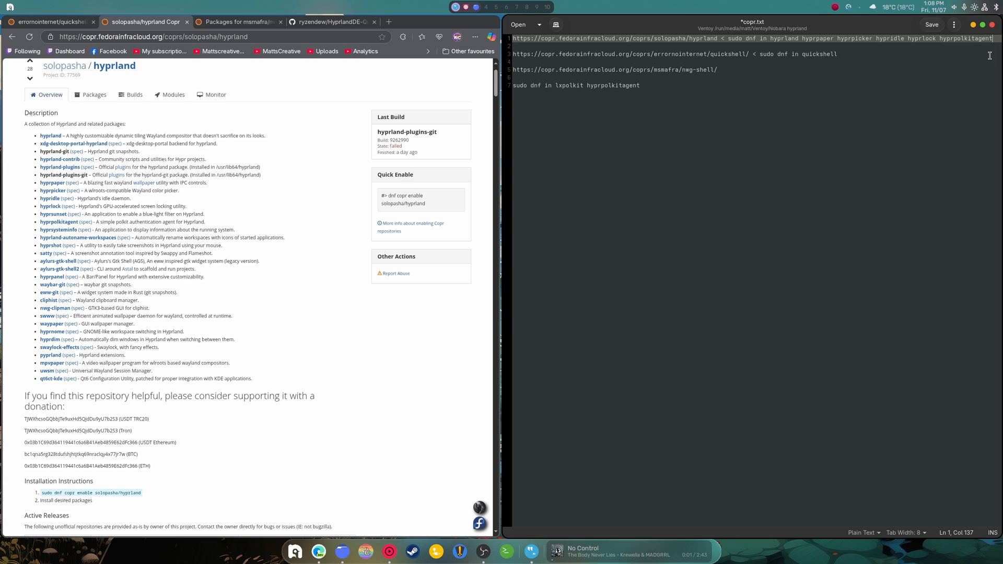
{"action": "mouse_move", "coordinate": [971, 88]}
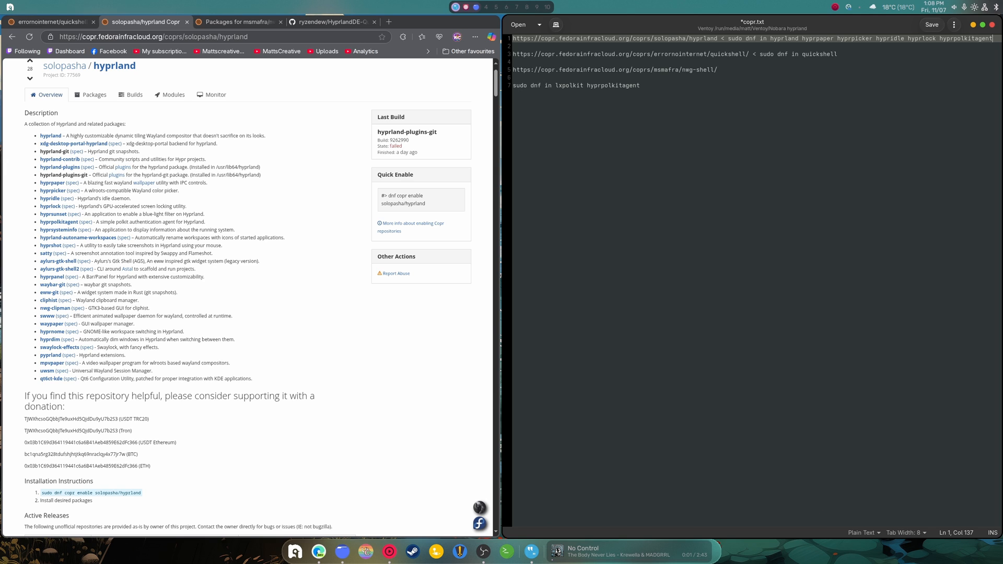
{"action": "type", "text": "swww"}
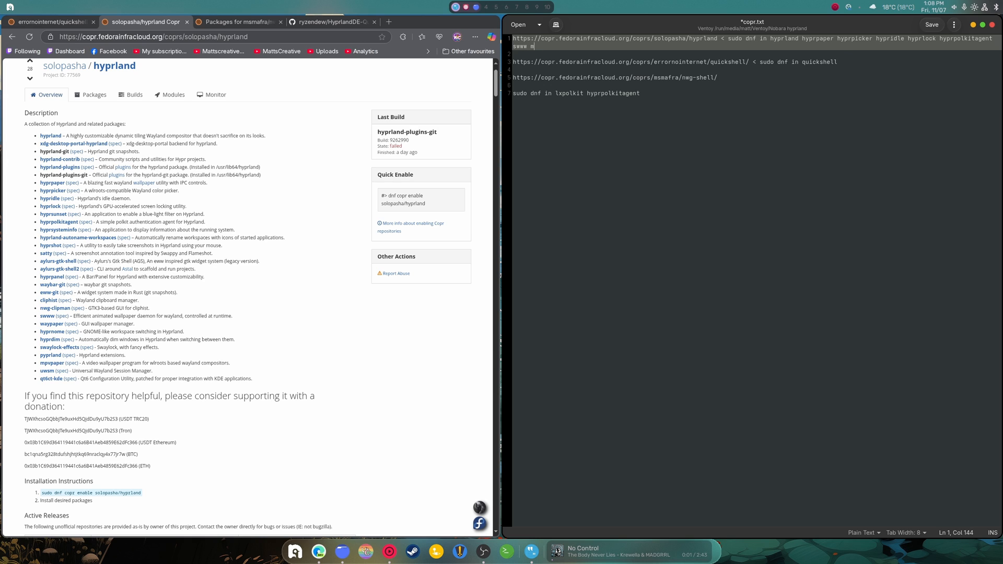
Step: Add mpvpaper, cliphist, hyprland-plugins and qt6ct-kde to the install line and save copr.txt
{"action": "type", "text": "mpvpaper"}
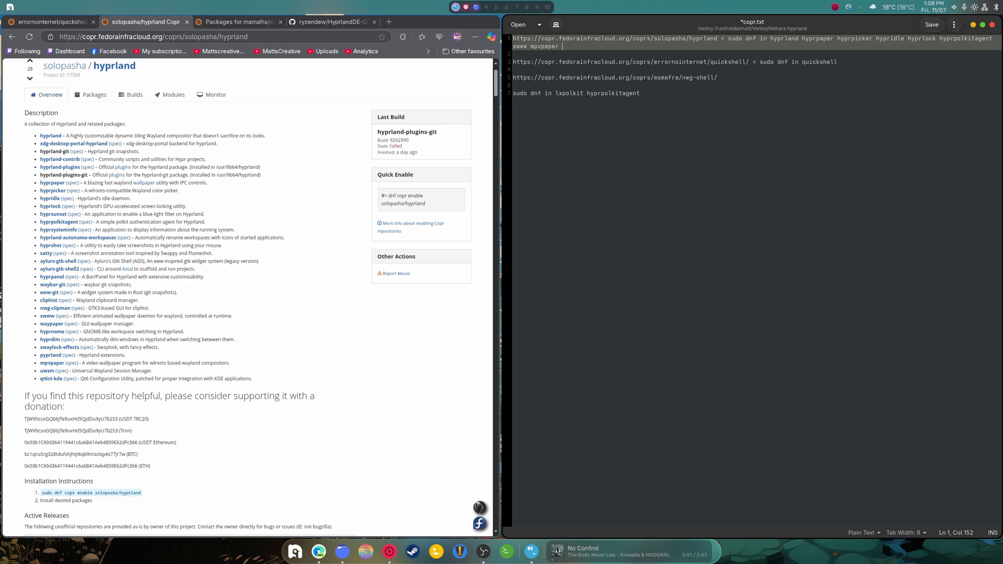
{"action": "type", "text": "c"}
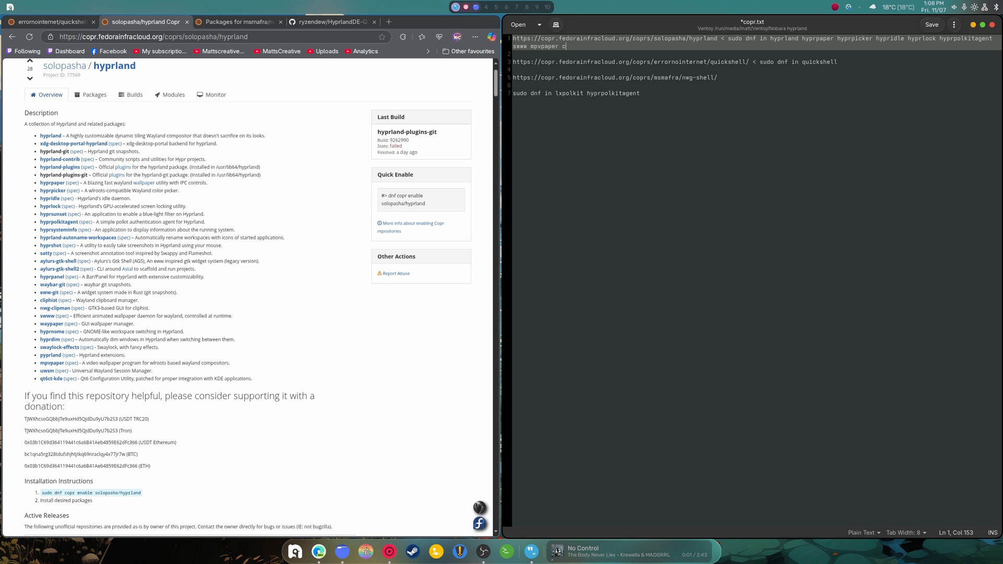
{"action": "type", "text": "lip"}
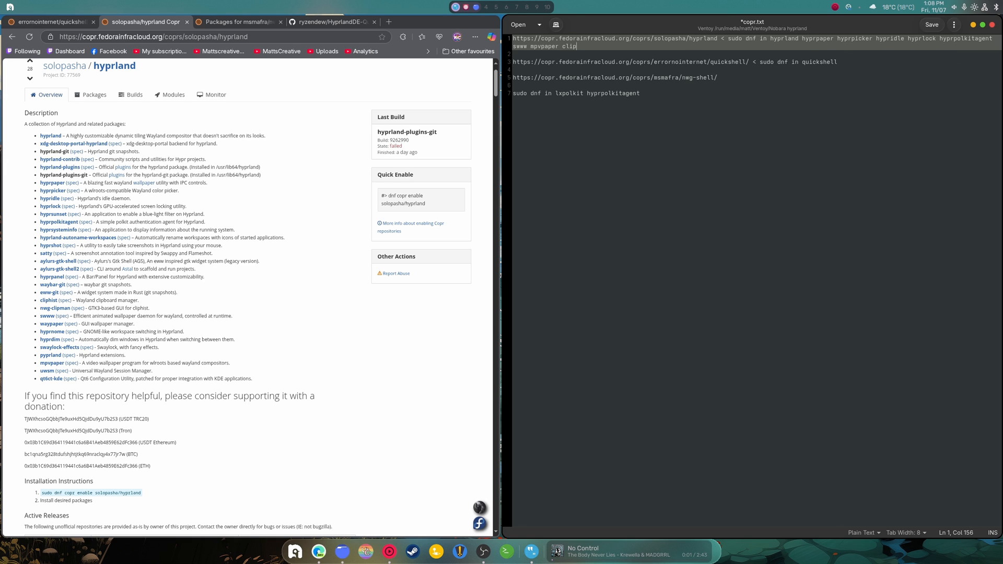
{"action": "type", "text": "h"}
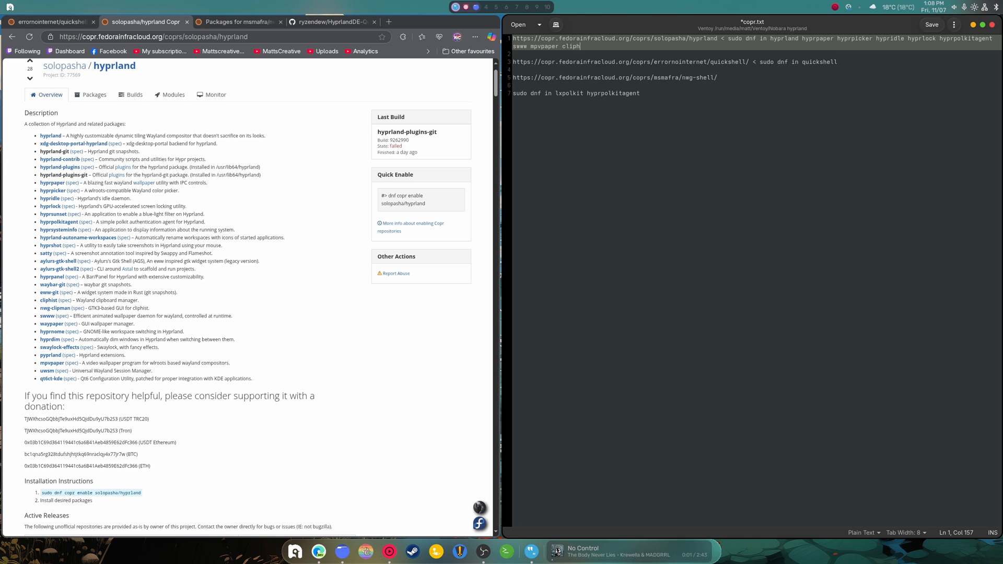
{"action": "type", "text": "ist"}
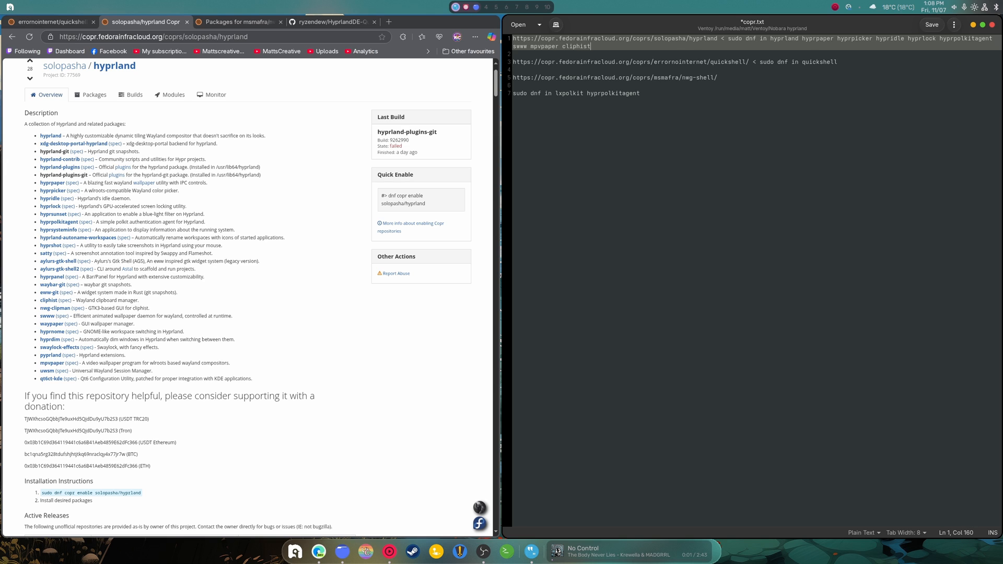
{"action": "type", "text": "\" \""}
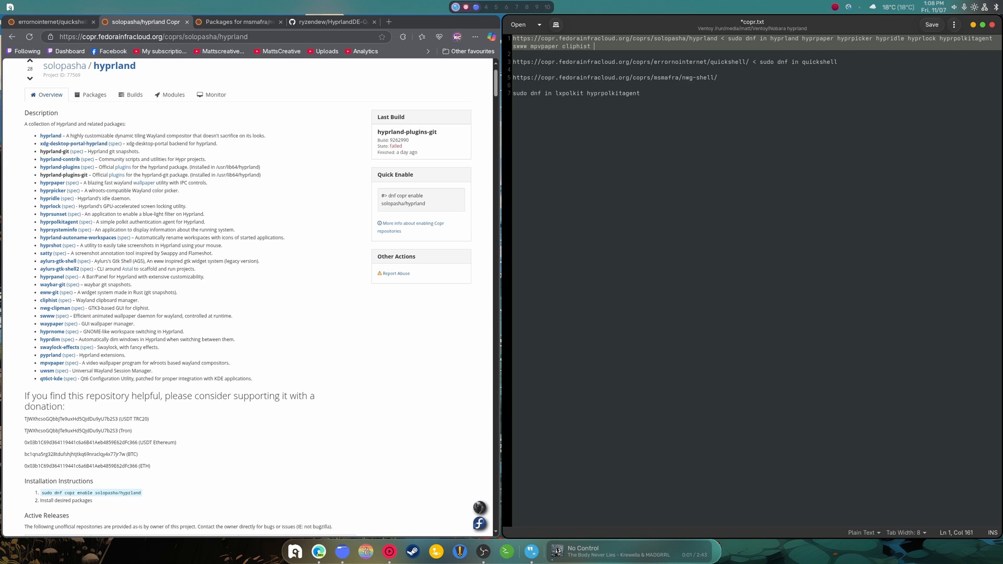
{"action": "type", "text": "hy"}
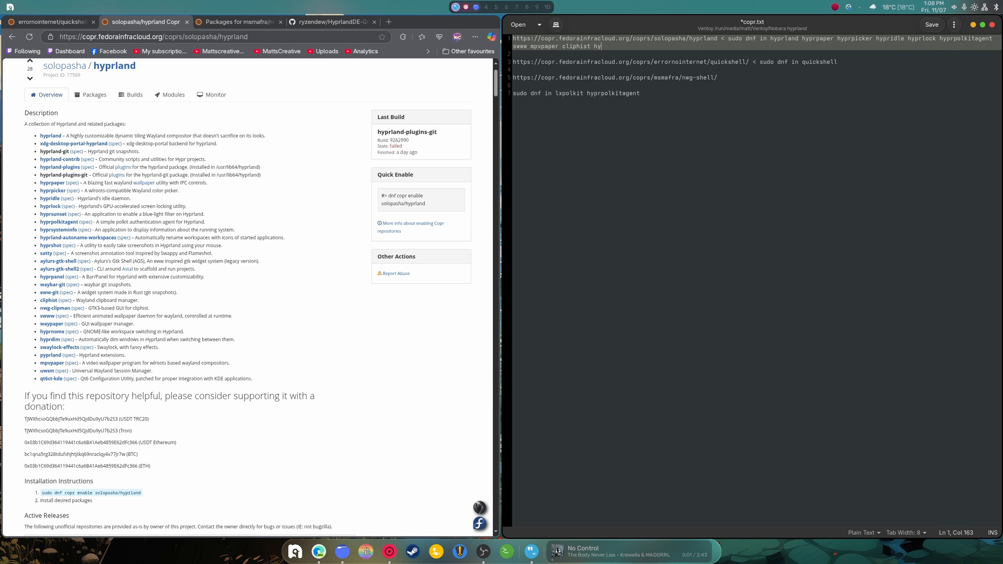
{"action": "type", "text": "pr"}
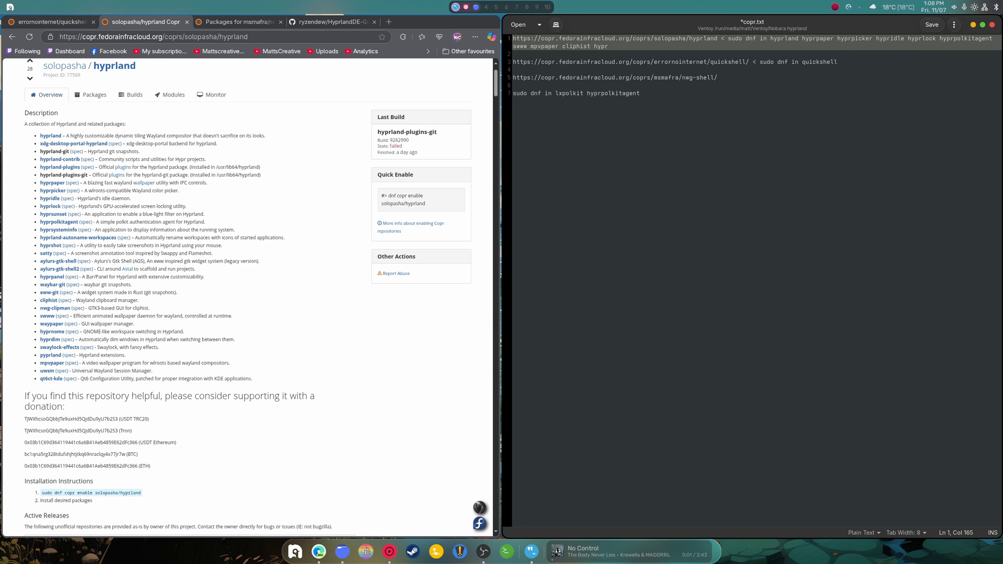
{"action": "type", "text": "land-plugins"}
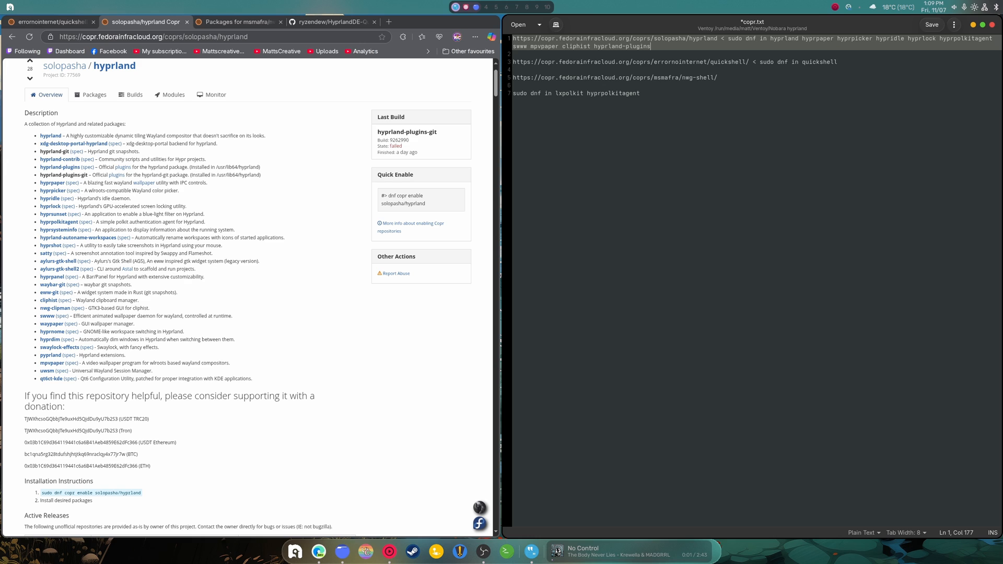
{"action": "type", "text": "q"}
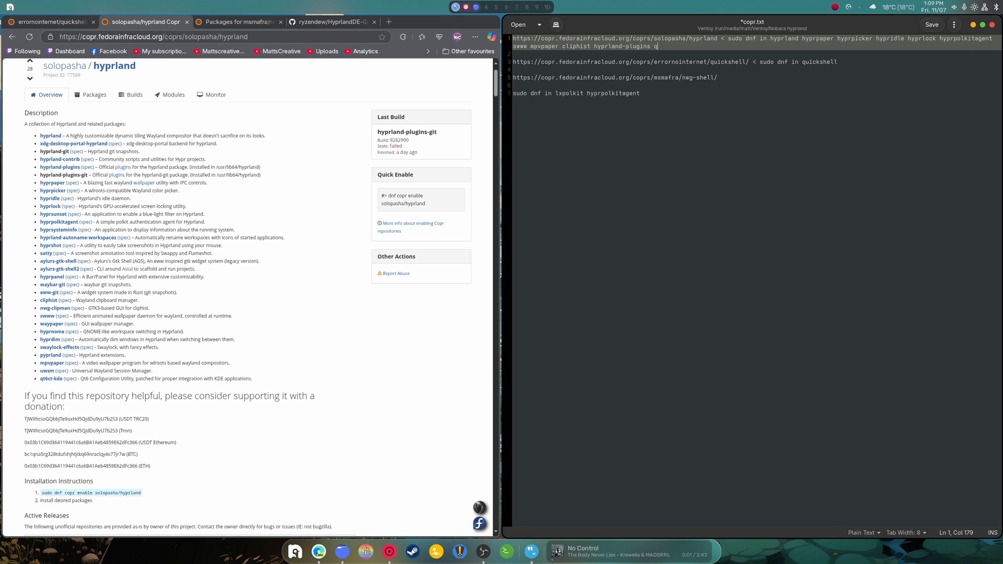
{"action": "type", "text": "t6ct-kde"}
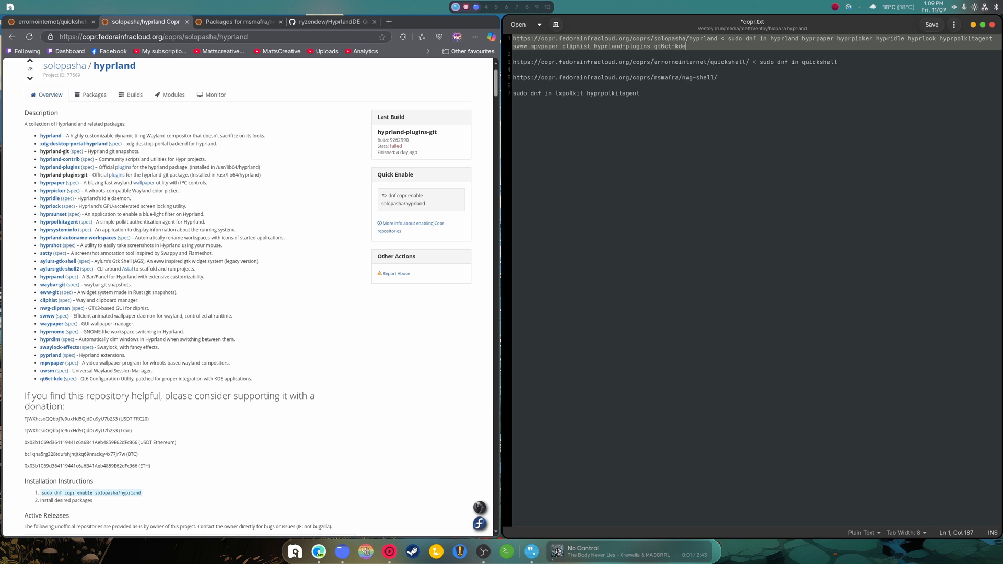
{"action": "key", "text": "ctrl+s"}
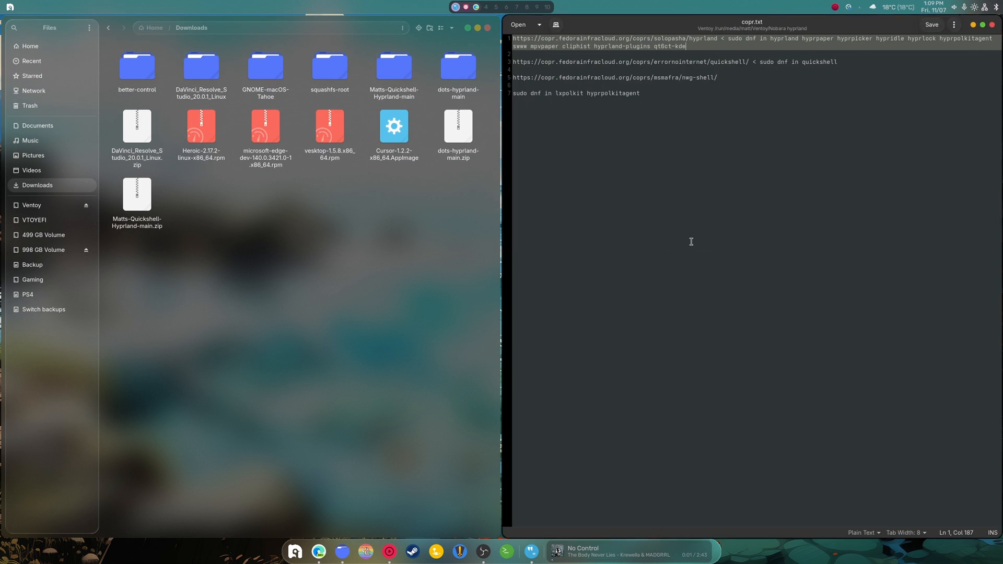
Step: Look inside the Matts-Quickshell-Hyprland-main download folder, then return to Home
{"action": "double_click", "coordinate": [395, 68]}
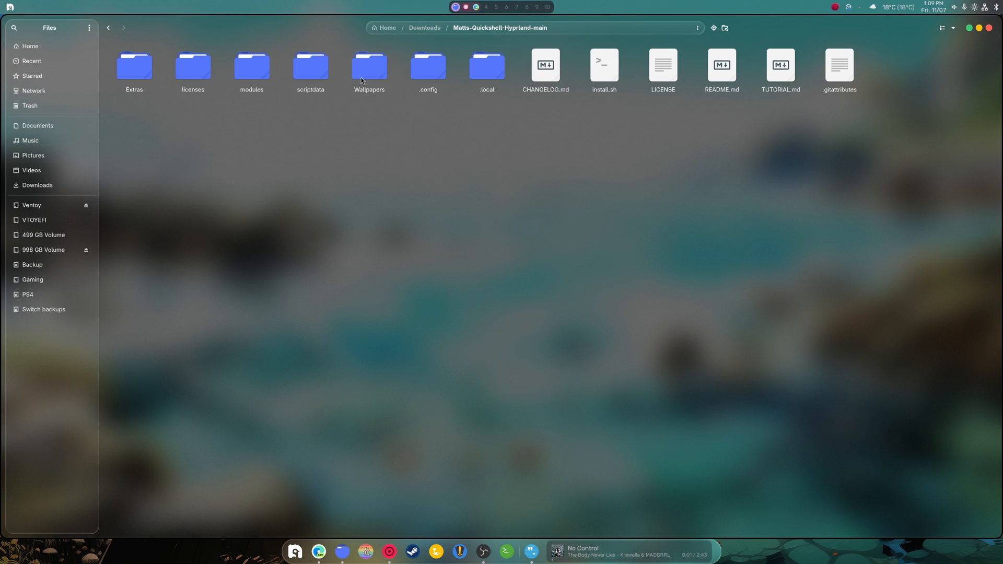
{"action": "mouse_move", "coordinate": [778, 282]}
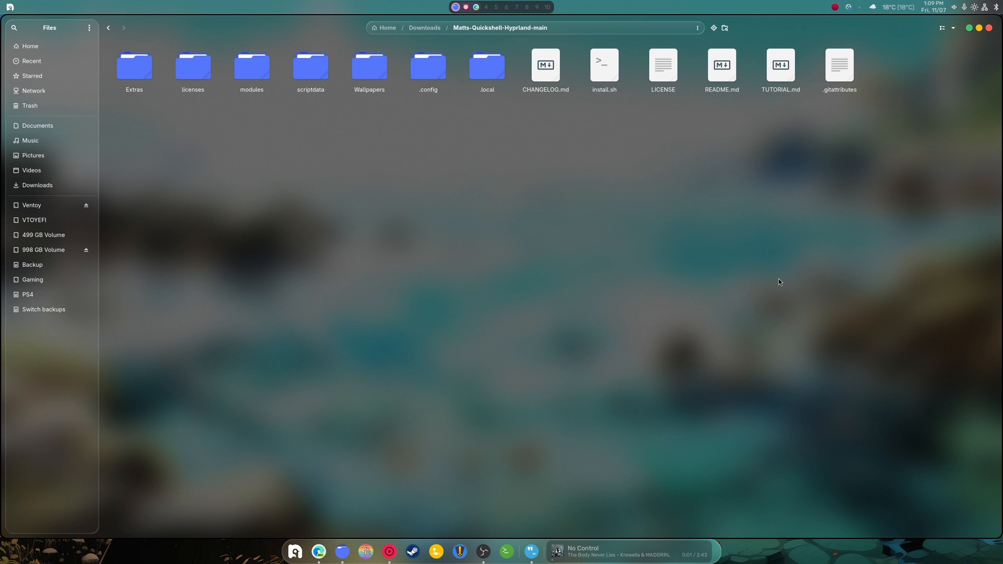
{"action": "mouse_move", "coordinate": [503, 214]}
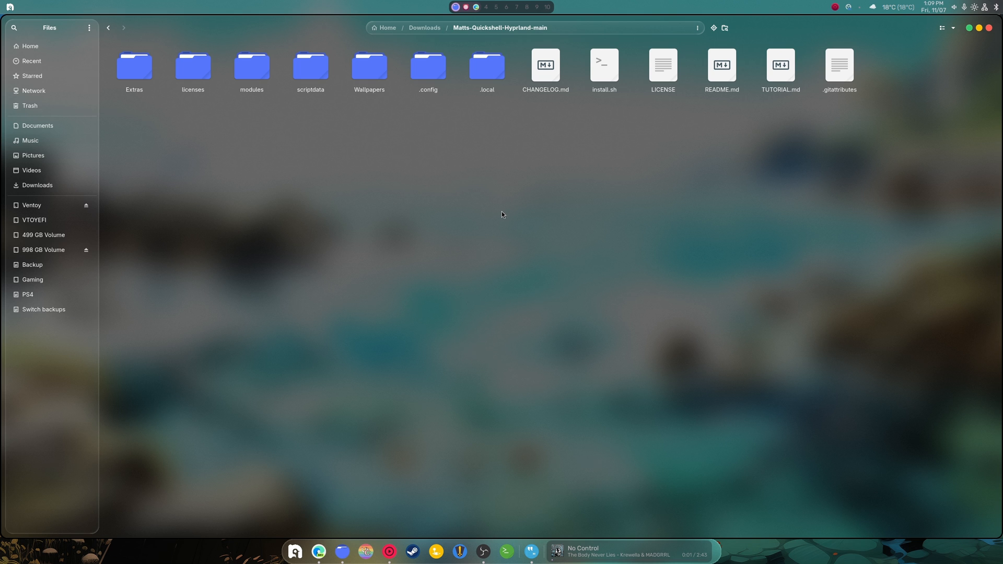
{"action": "mouse_move", "coordinate": [438, 115]}
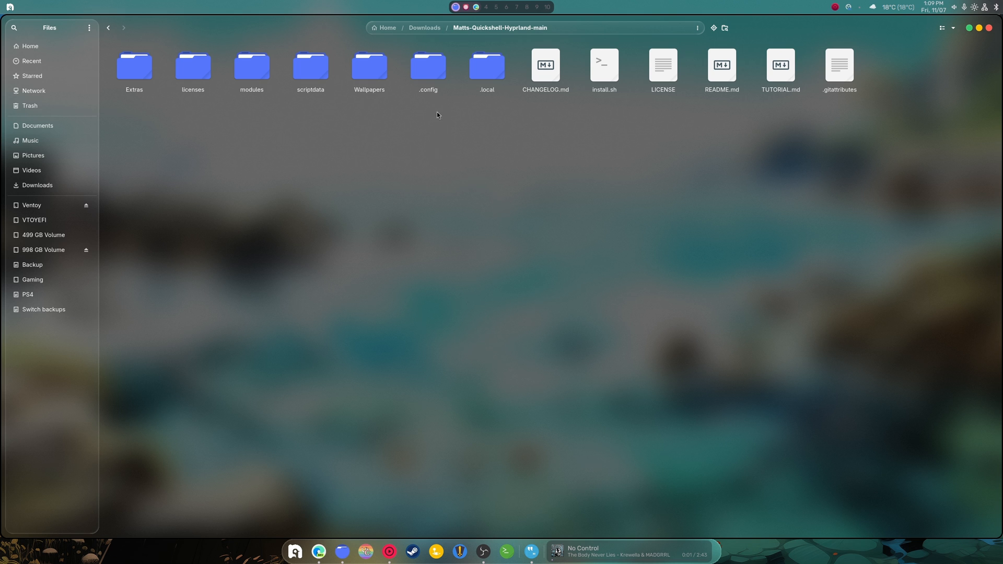
{"action": "left_click", "coordinate": [487, 67]}
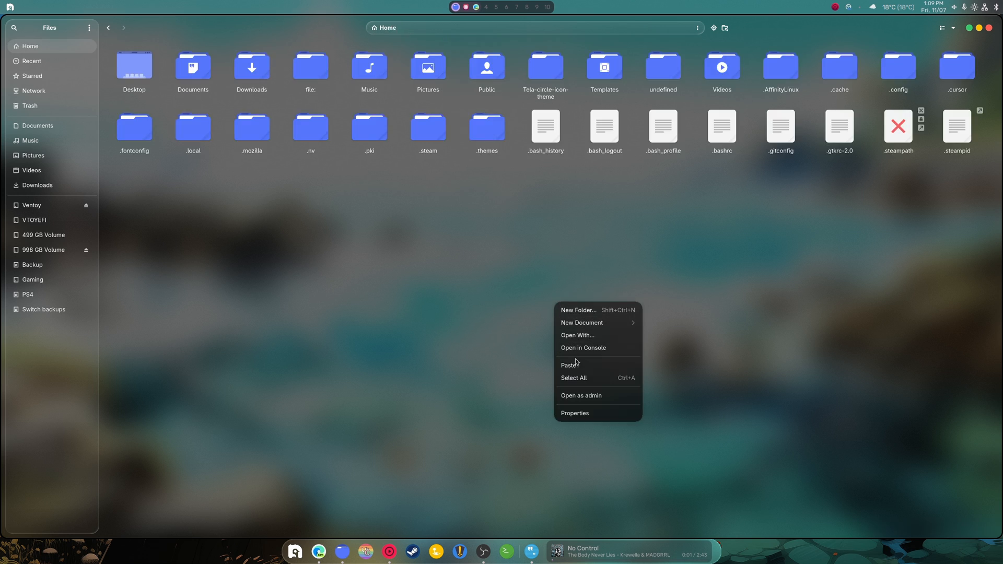
{"action": "left_click", "coordinate": [473, 337]}
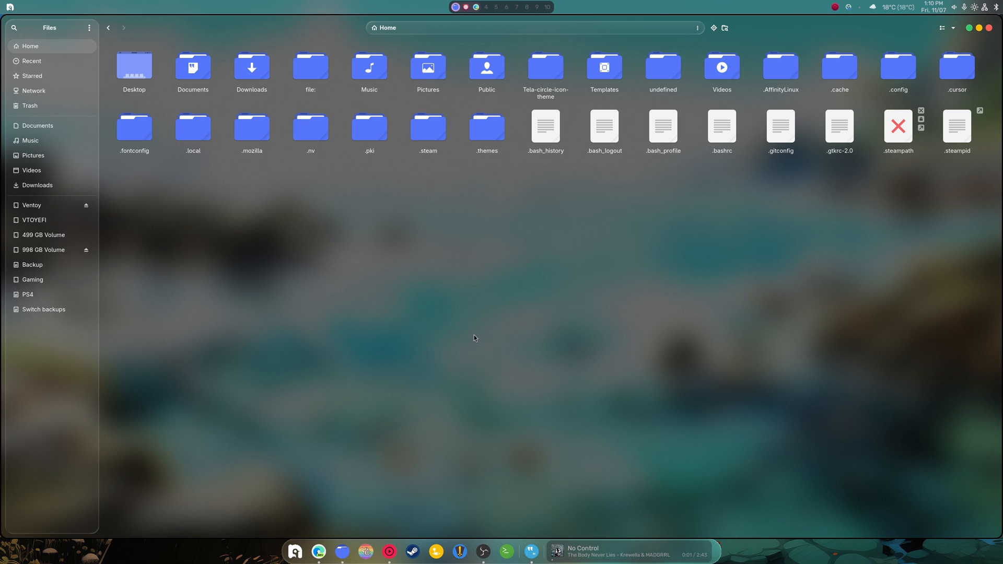
{"action": "mouse_move", "coordinate": [295, 556]}
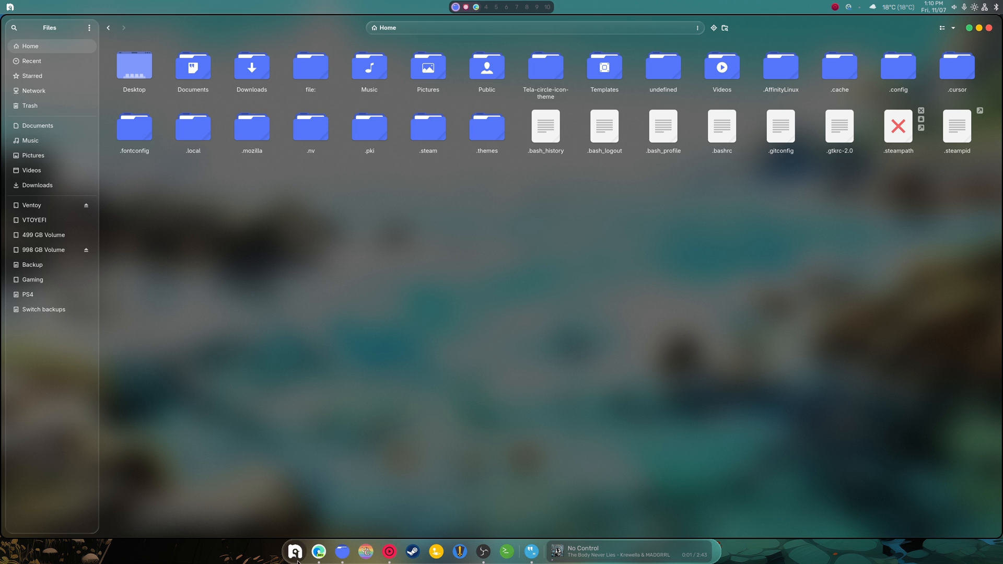
{"action": "mouse_move", "coordinate": [476, 372]}
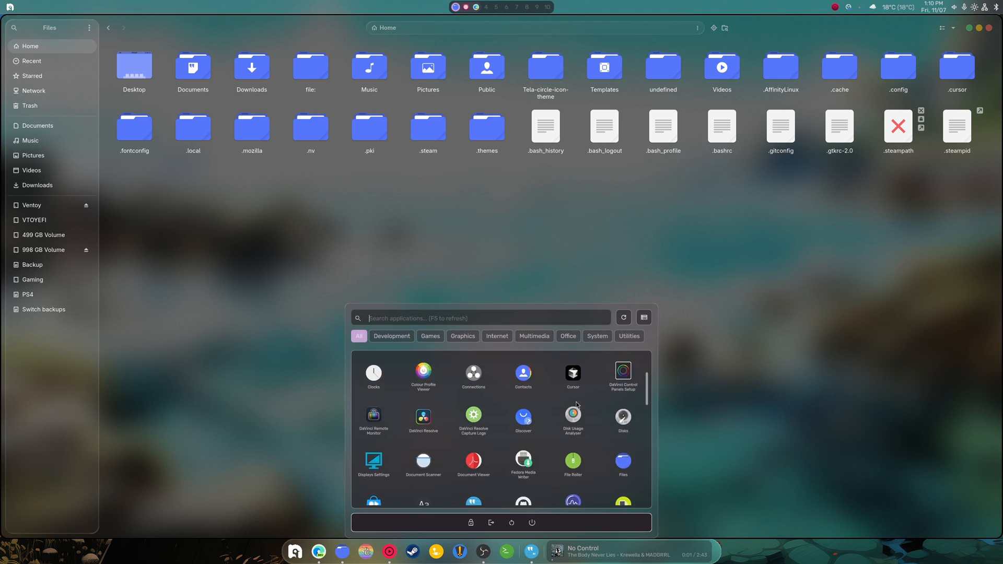
Step: Run the nobara-updater command in the terminal
{"action": "scroll", "scroll_direction": "down", "scroll_amount": 3}
{"action": "type", "text": "n"}
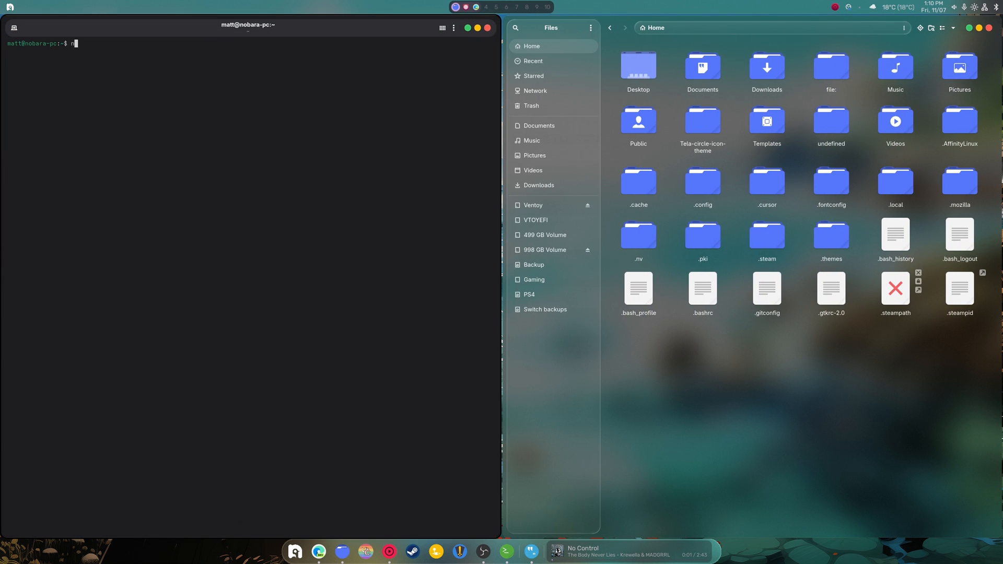
{"action": "type", "text": "obara-up"}
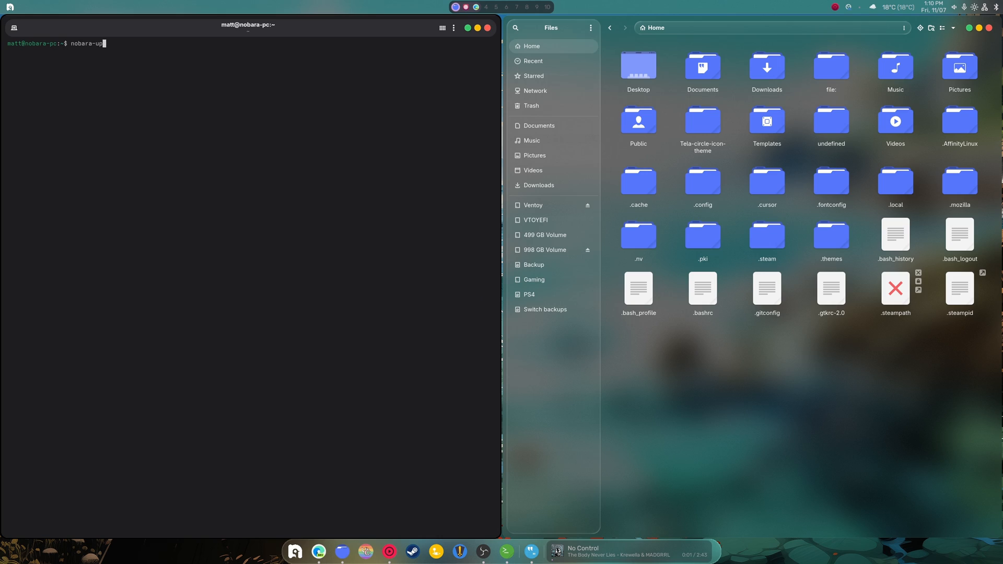
{"action": "type", "text": "dater"}
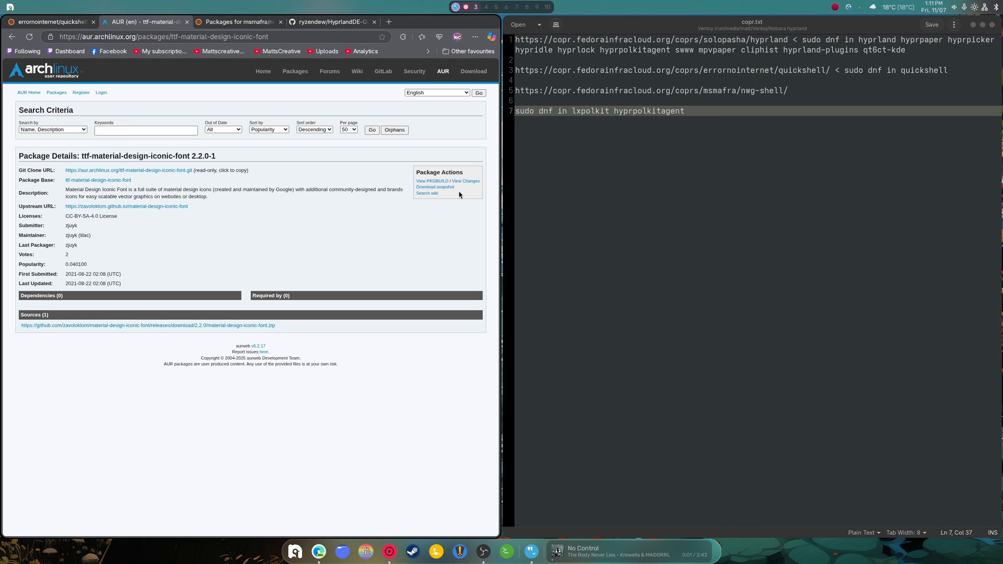
Step: Download material-design-iconic-font.zip from the AUR package's github.com source link
{"action": "left_click", "coordinate": [432, 180]}
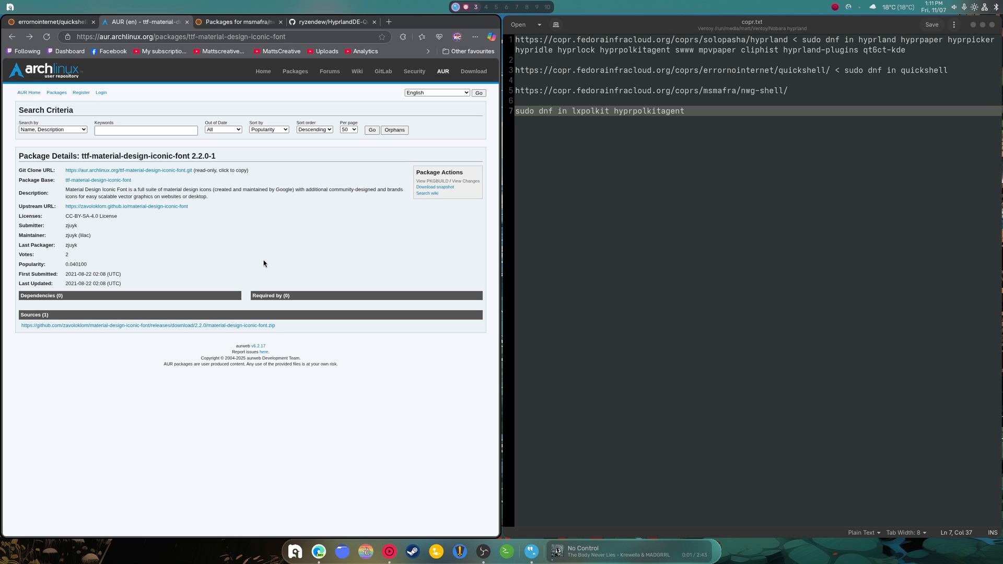
{"action": "mouse_move", "coordinate": [144, 328]}
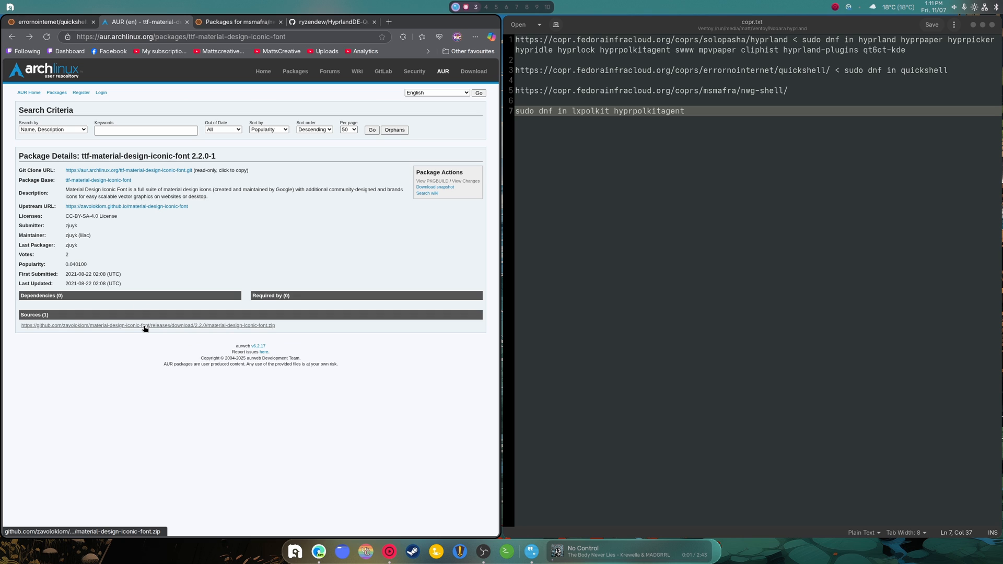
{"action": "left_click", "coordinate": [145, 325]}
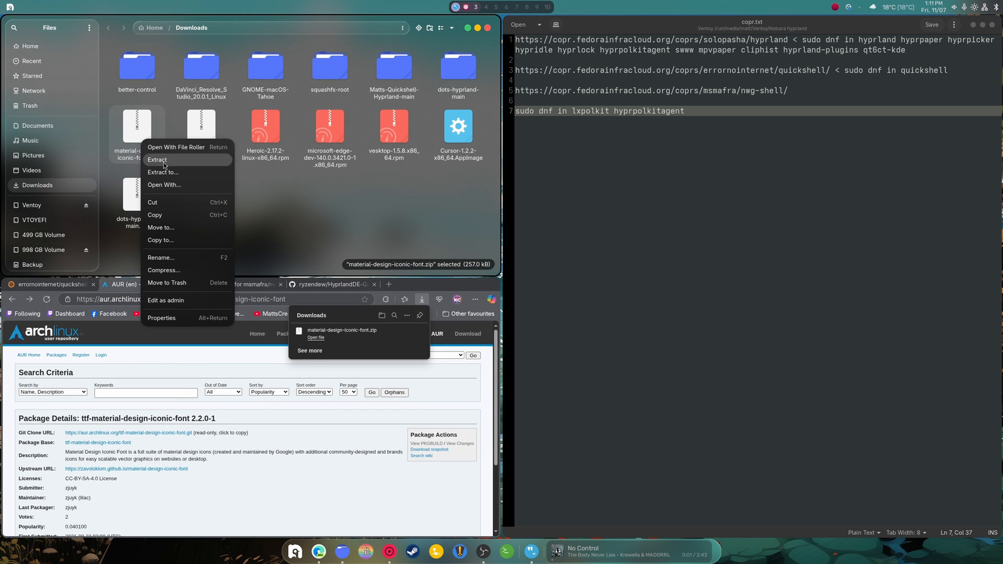
Step: Extract the font archive and look inside the material-design-iconic-font fonts folder
{"action": "left_click", "coordinate": [156, 160]}
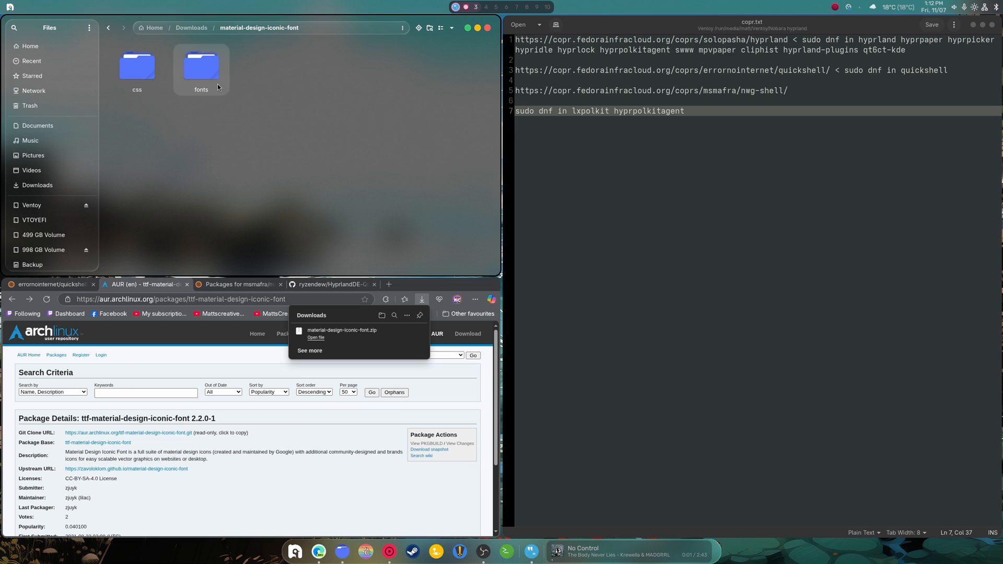
{"action": "double_click", "coordinate": [201, 64]}
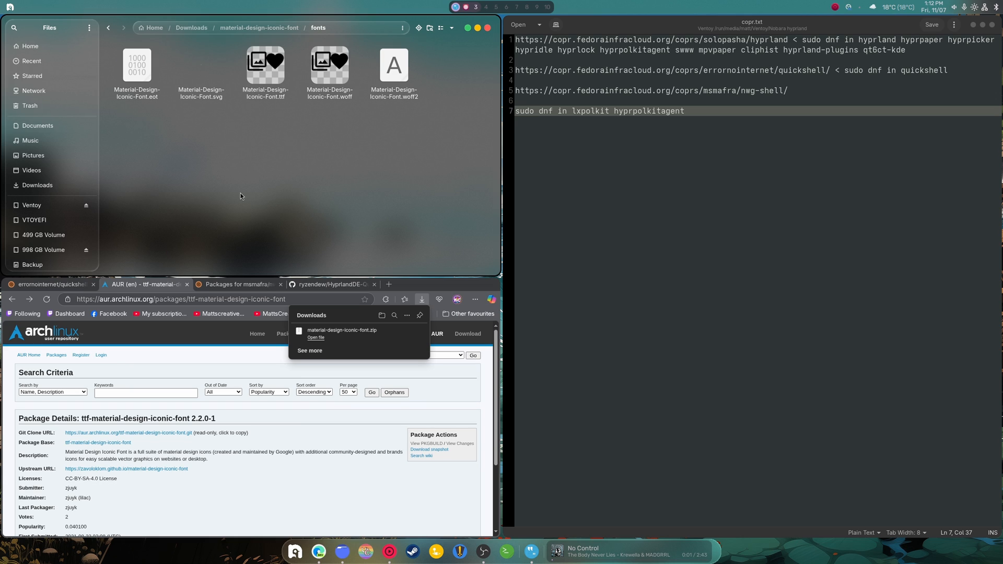
{"action": "mouse_move", "coordinate": [268, 160]}
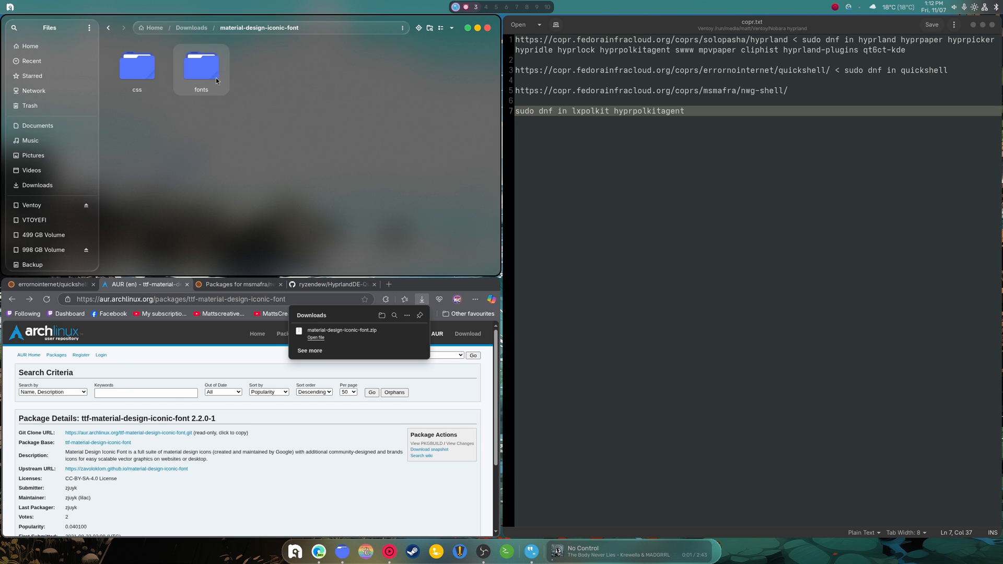
{"action": "double_click", "coordinate": [137, 66]}
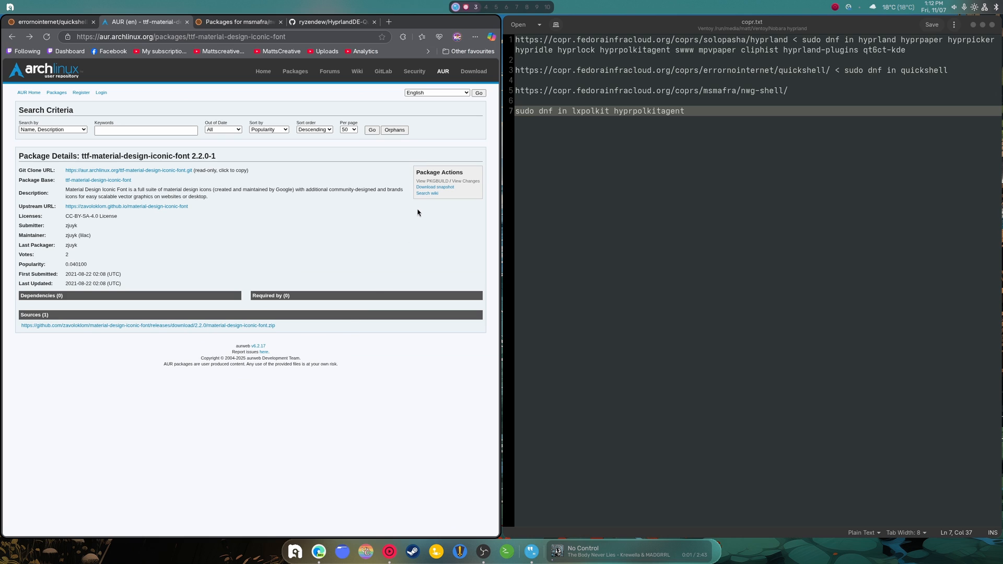
{"action": "mouse_move", "coordinate": [384, 254]}
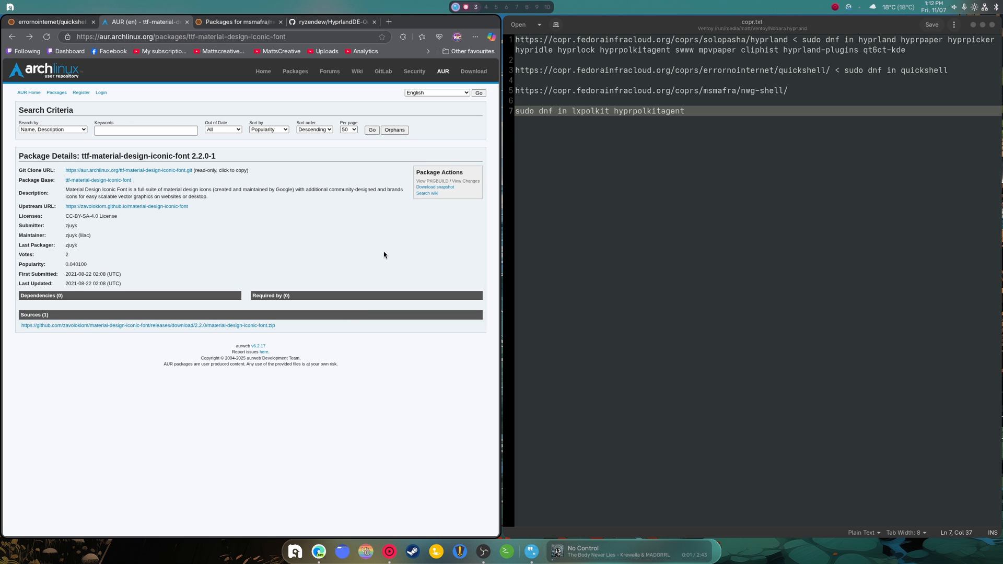
Step: From the search results, reach the ttf-material-icons-git AUR page and its PKGBUILD source
{"action": "left_click", "coordinate": [434, 186]}
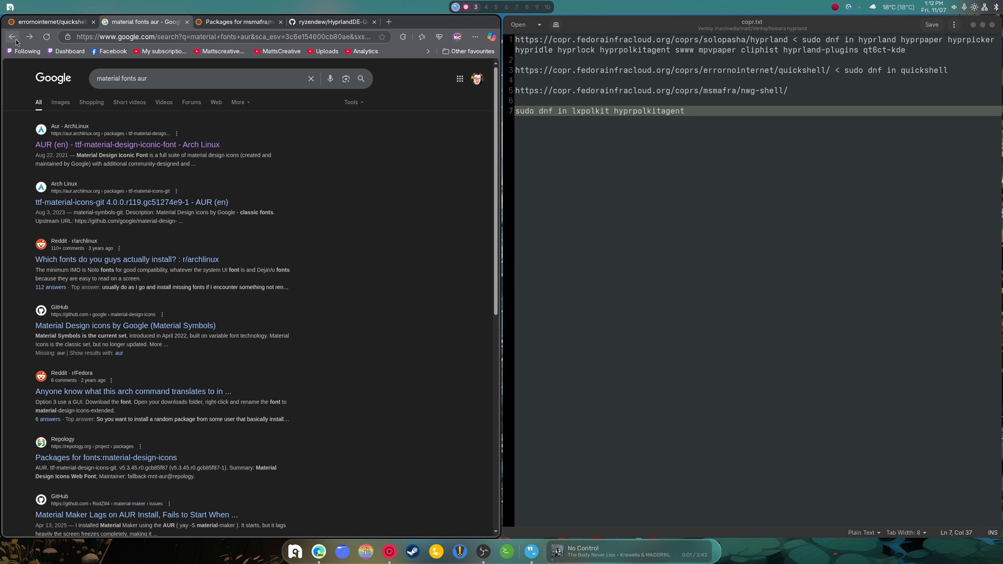
{"action": "left_click", "coordinate": [130, 202]}
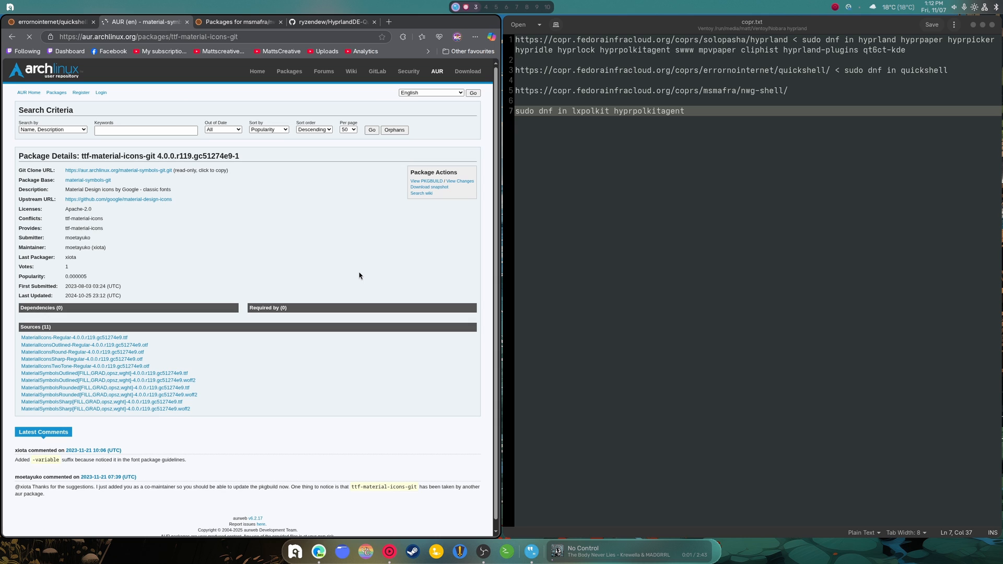
{"action": "left_click", "coordinate": [424, 181]}
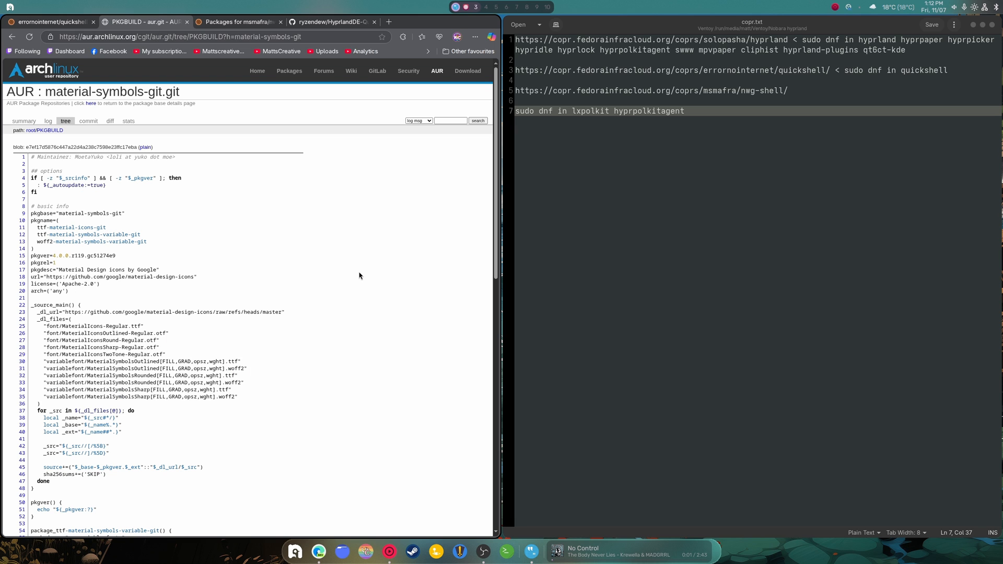
{"action": "mouse_move", "coordinate": [304, 326]}
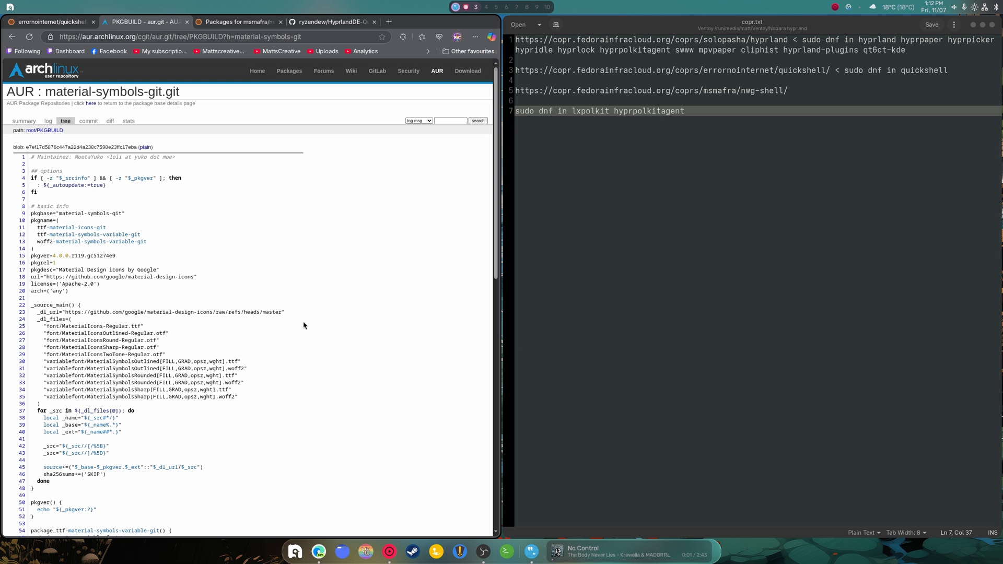
Step: Read down the PKGBUILD listing the Material Icons and Symbols font files
{"action": "scroll", "scroll_direction": "down", "scroll_amount": 3}
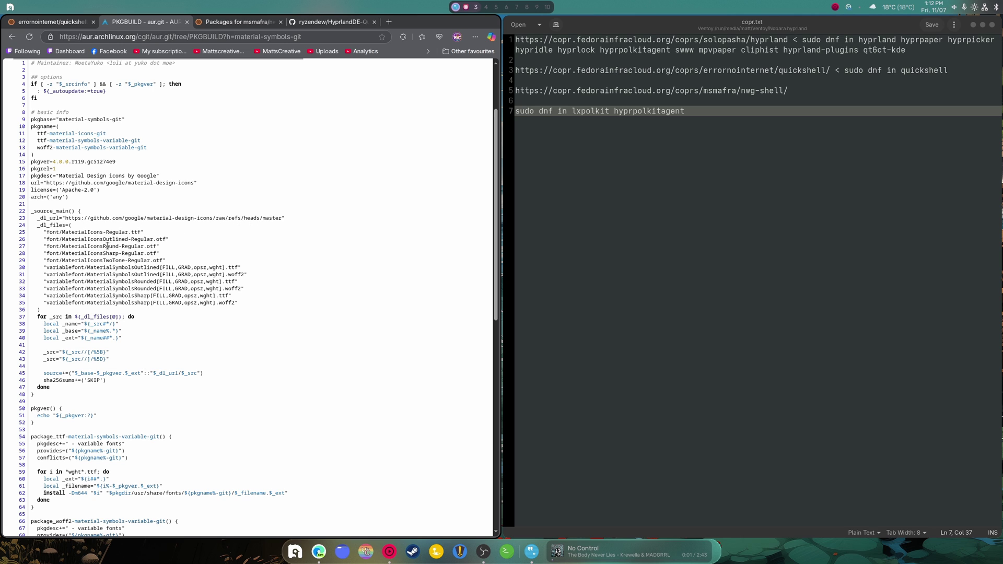
{"action": "scroll", "scroll_direction": "down", "scroll_amount": 3}
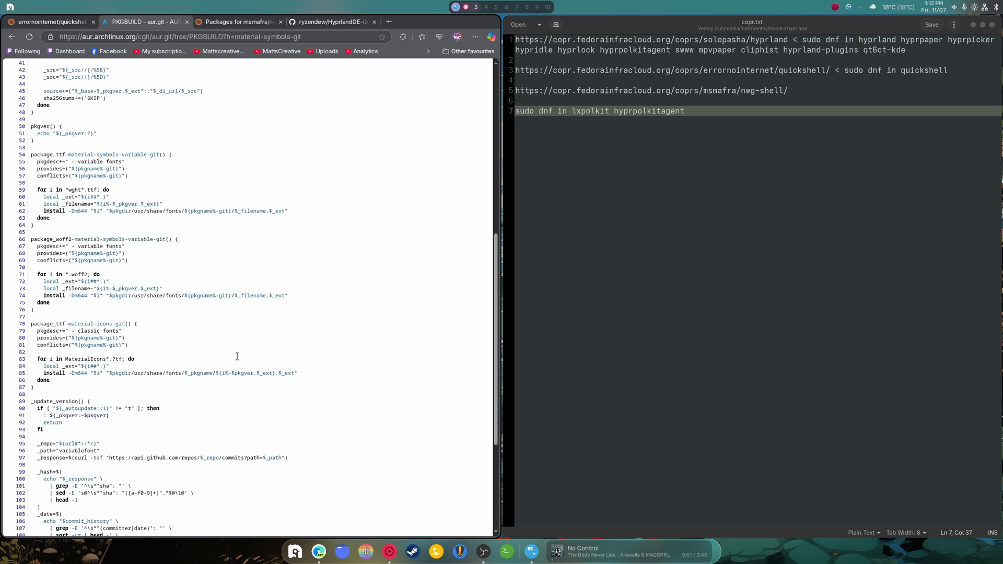
{"action": "scroll", "scroll_direction": "down", "scroll_amount": 3}
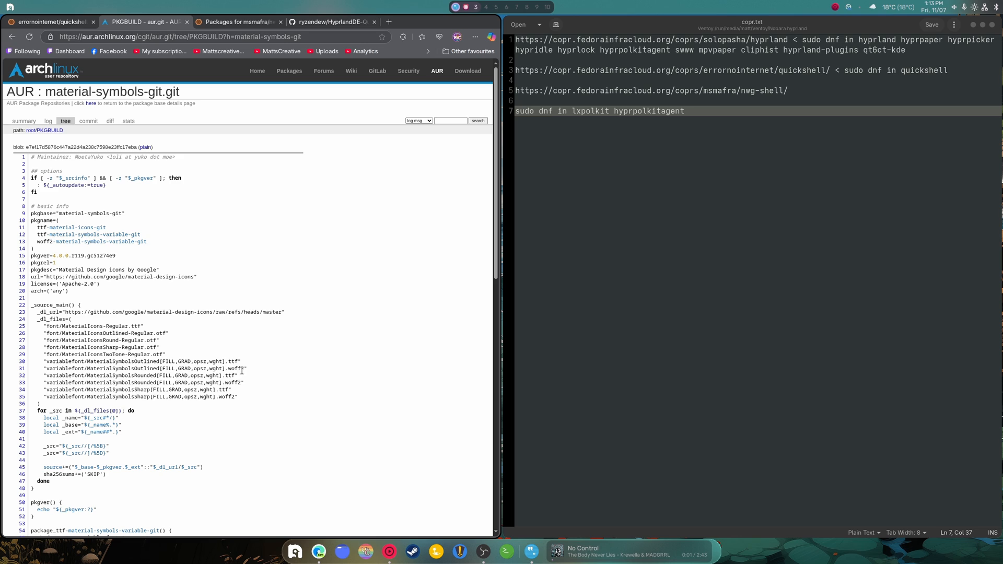
{"action": "mouse_move", "coordinate": [254, 358]}
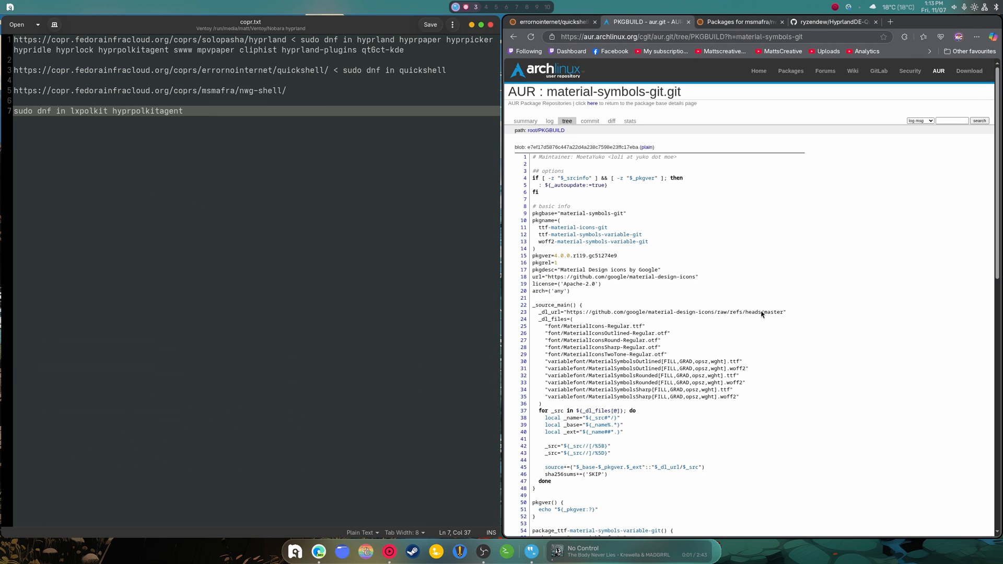
Step: Scroll the PKGBUILD to the package functions installing fonts into /usr/share/fonts
{"action": "scroll", "scroll_direction": "down", "scroll_amount": 3}
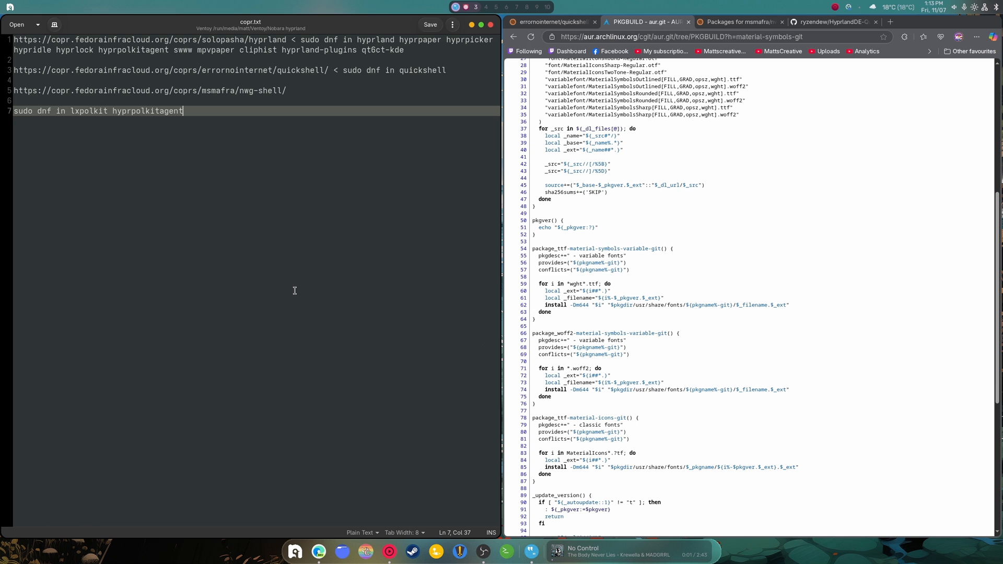
{"action": "mouse_move", "coordinate": [445, 500]}
{"action": "type", "text": "cat /usr/share/applications/nobara-updater.desktop"}
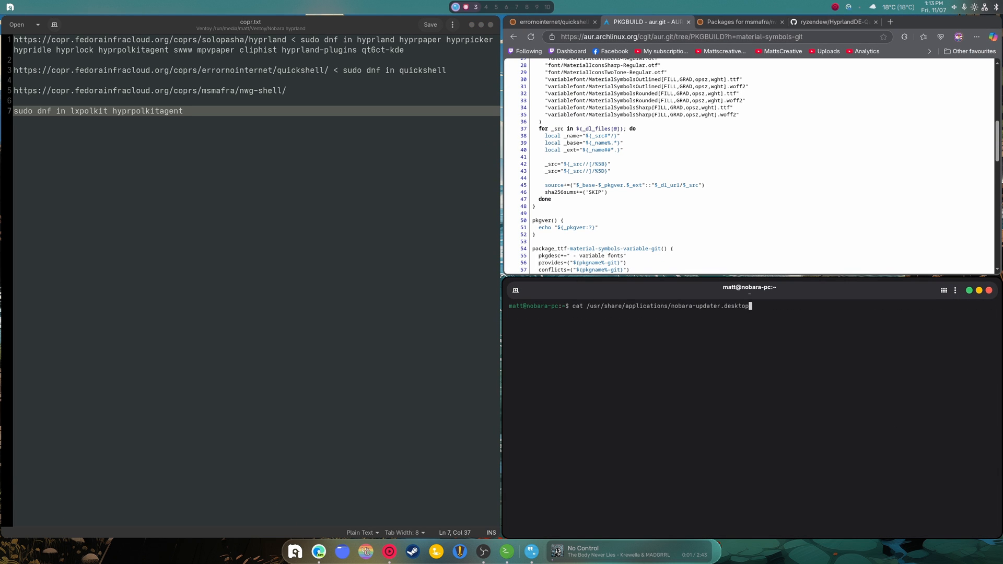
Step: Cycle shell history past the MicroTeX build commands to recall the sudo dnf install command
{"action": "type", "text": "better-control.desktop"}
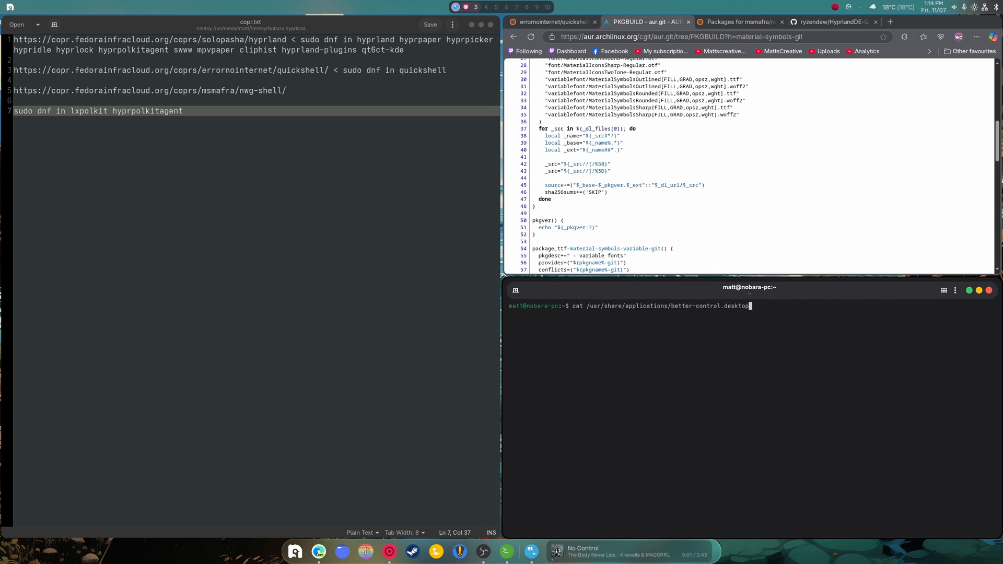
{"action": "type", "text": "mkdir -p /home/matt/.local/state/Quickshell/user/generated && touch /home/matt/.local/state/Quickshell/user/generated/colors.json"}
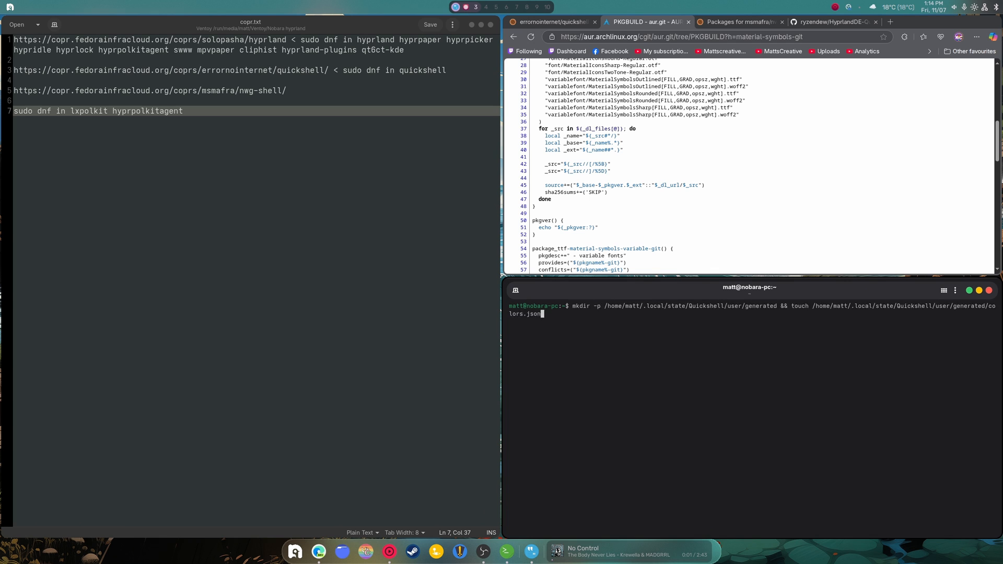
{"action": "type", "text": "sudo dnf in microtext"}
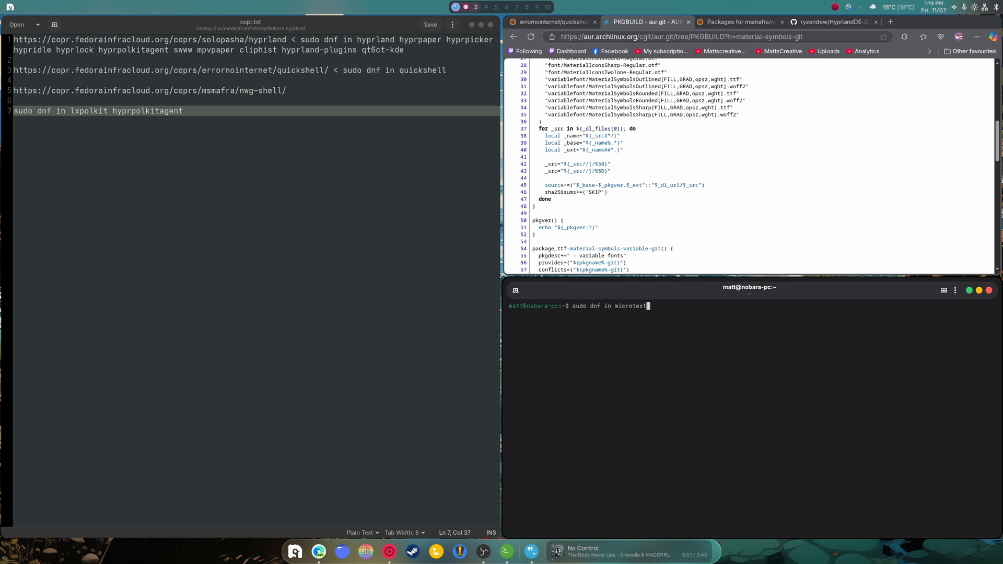
{"action": "type", "text": "git clone https://github.com/NanoMichael/MicroTeX.git"}
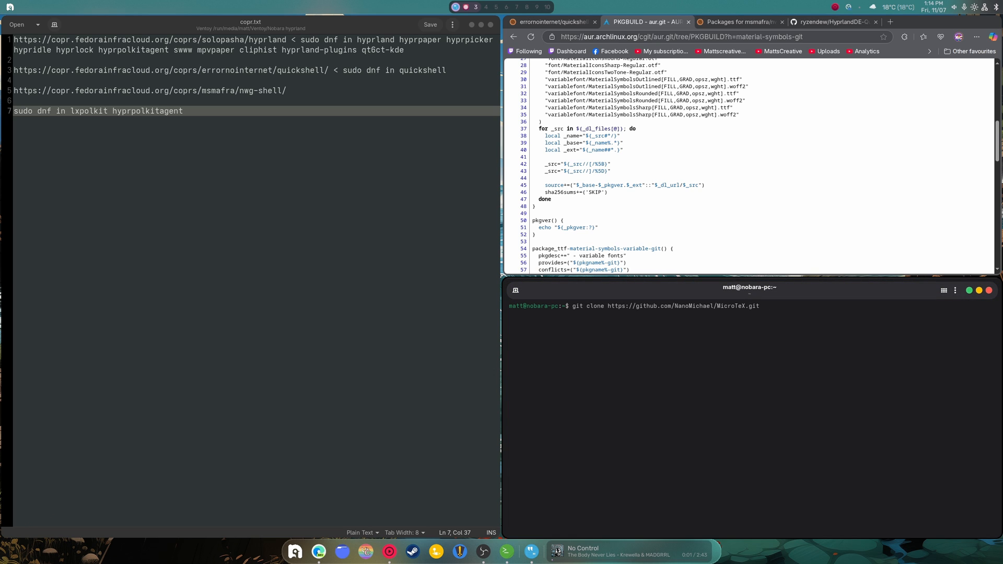
{"action": "type", "text": "cd MicroTeX/"}
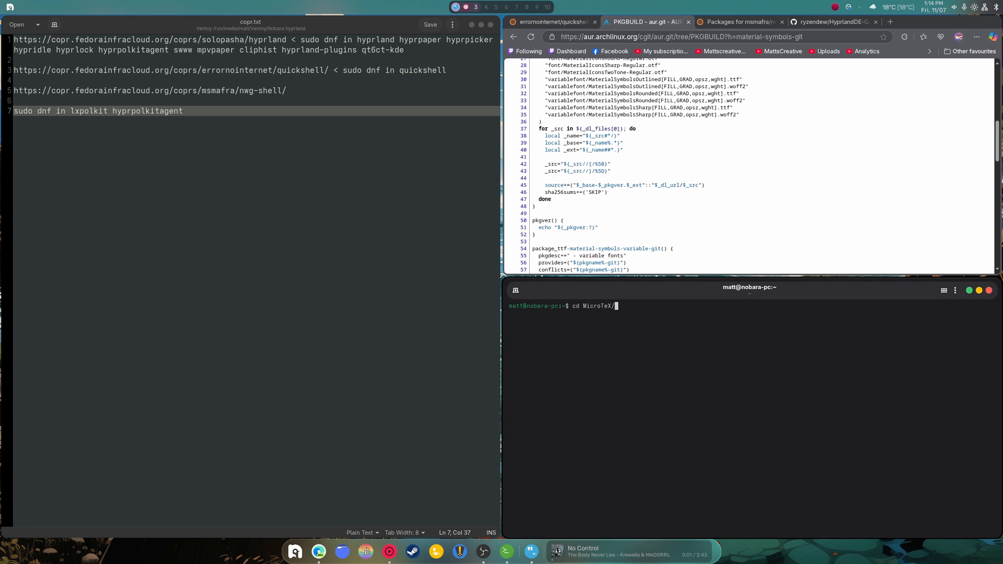
{"action": "type", "text": "cmake -B build -S . -DCMAKE_BUILD_TYPE=None"}
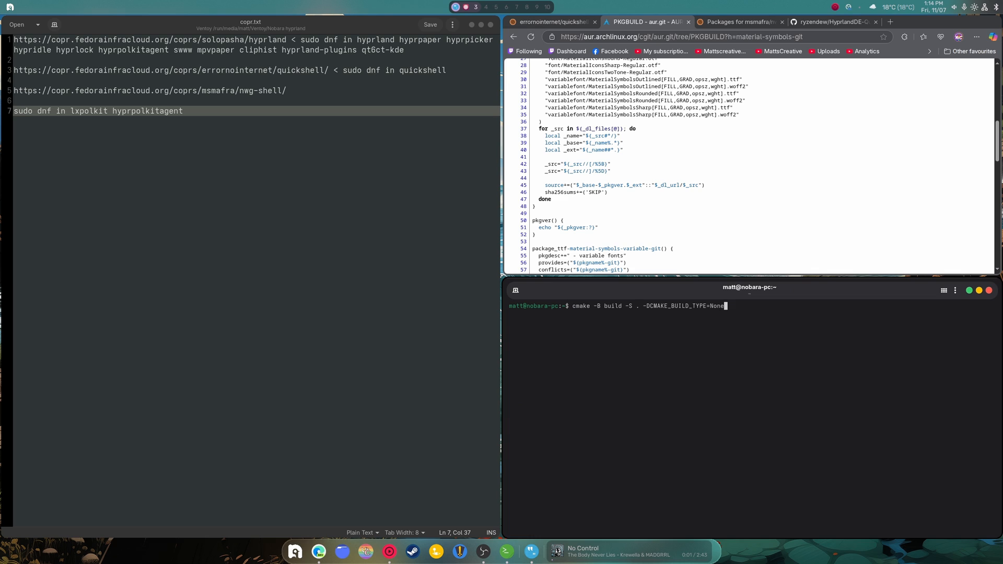
{"action": "type", "text": "sudo dnf in microtext"}
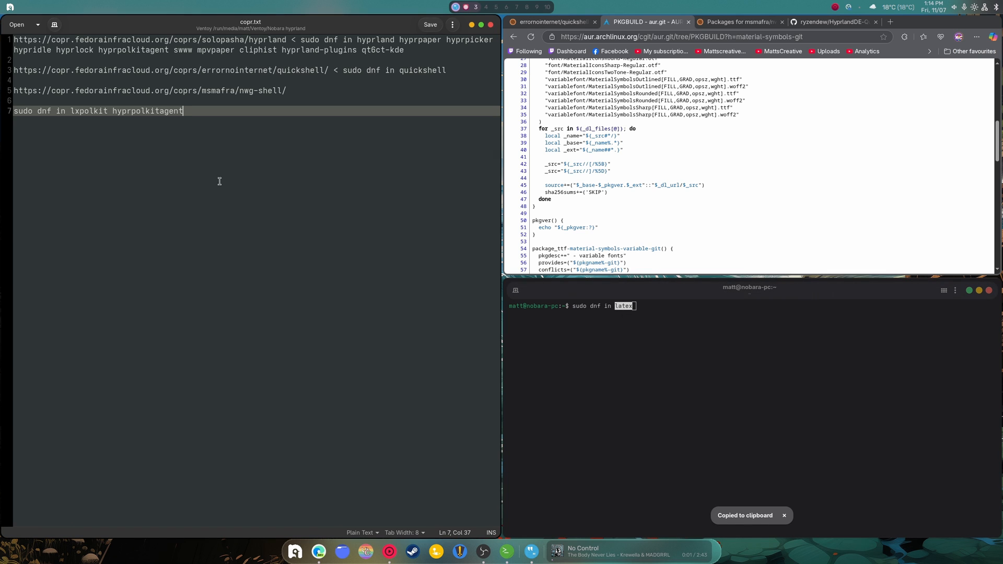
Step: Add 'latex' to the lxpolkit hyprpolkitagent install line in copr.txt
{"action": "type", "text": "latex"}
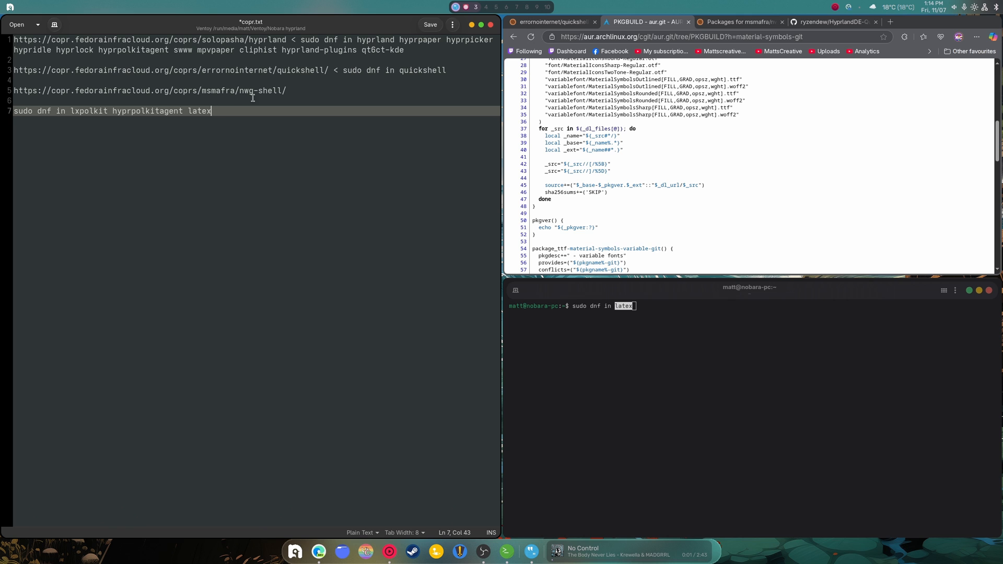
{"action": "scroll", "scroll_direction": "down", "scroll_amount": 3}
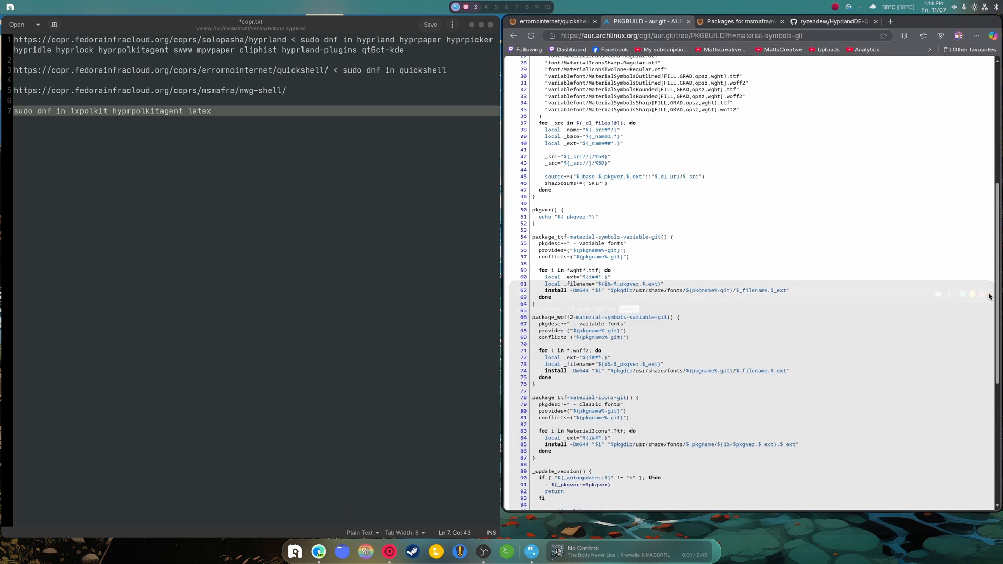